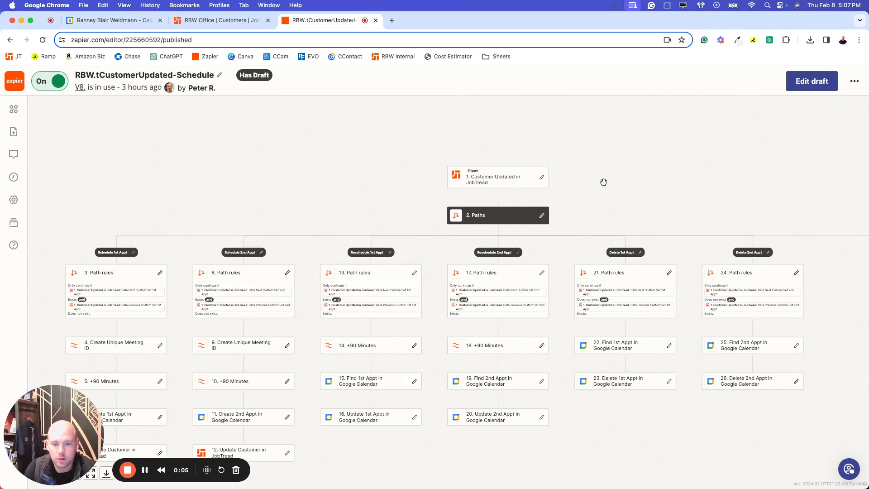
pyautogui.moveTo(603, 179)
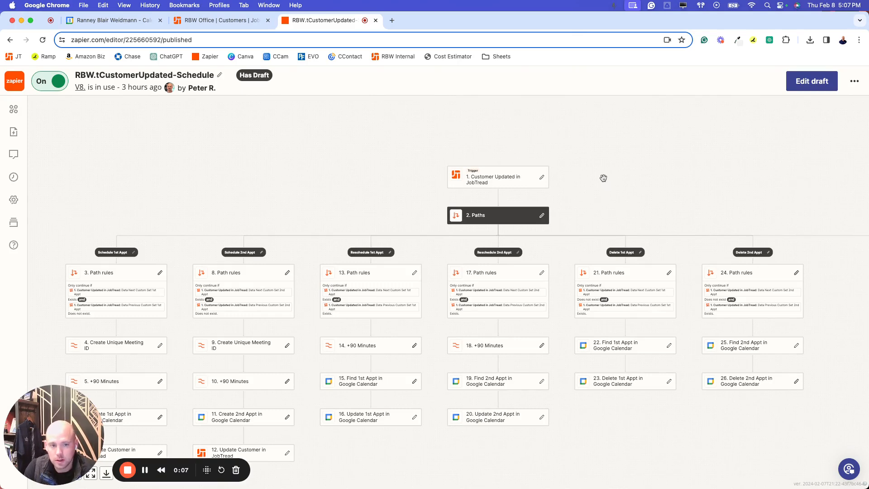
pyautogui.moveTo(597, 182)
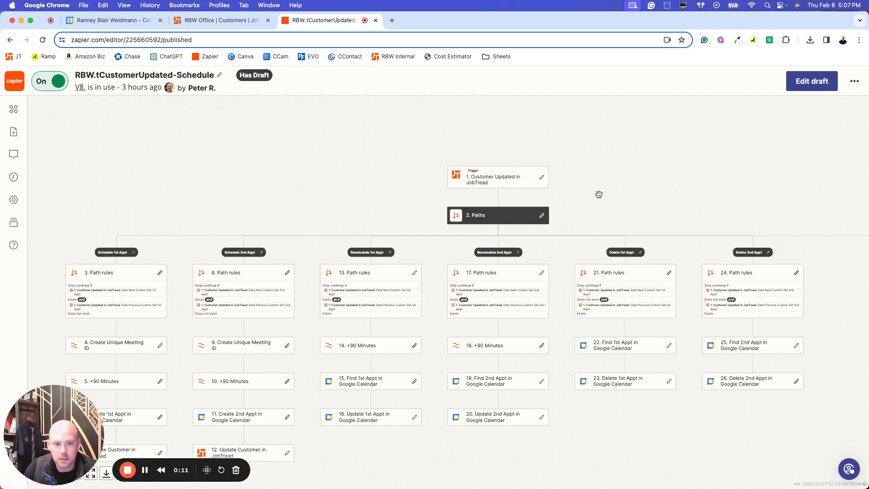
pyautogui.moveTo(584, 195)
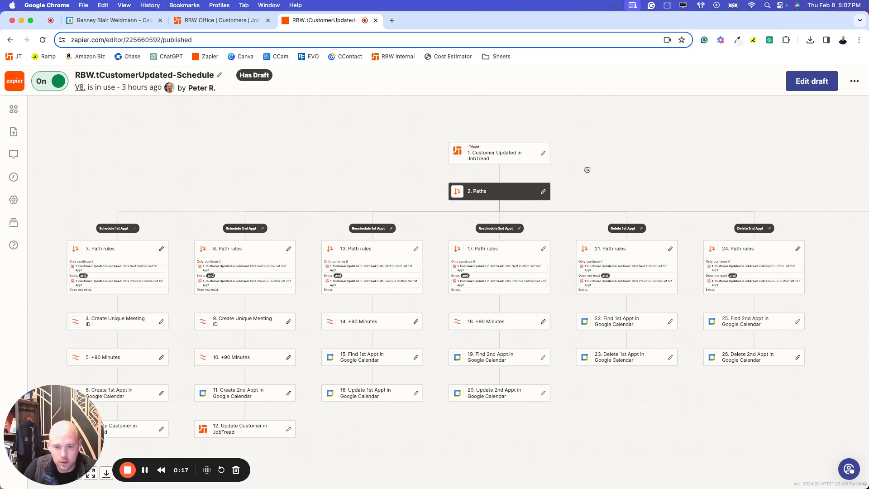
pyautogui.moveTo(583, 168)
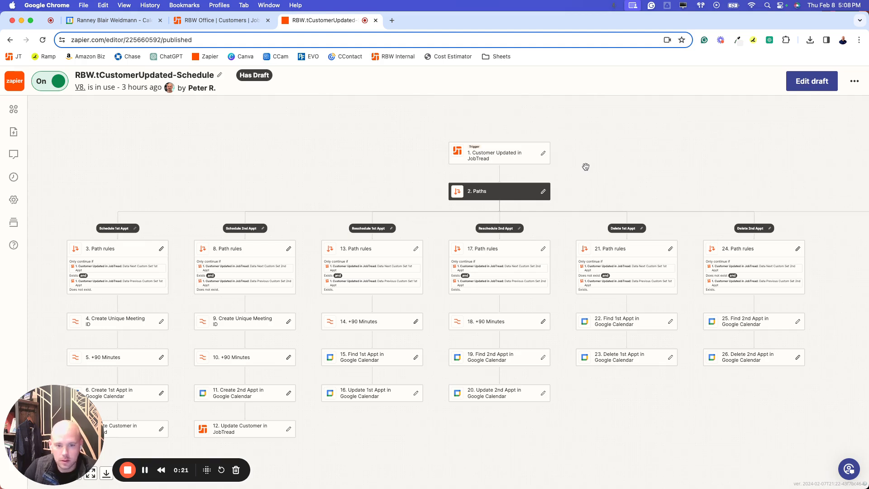
pyautogui.moveTo(585, 168)
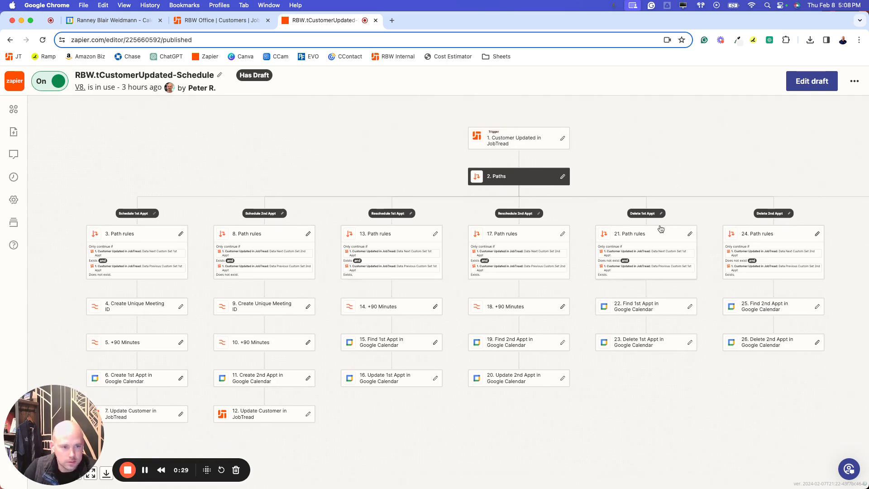
pyautogui.moveTo(171, 224)
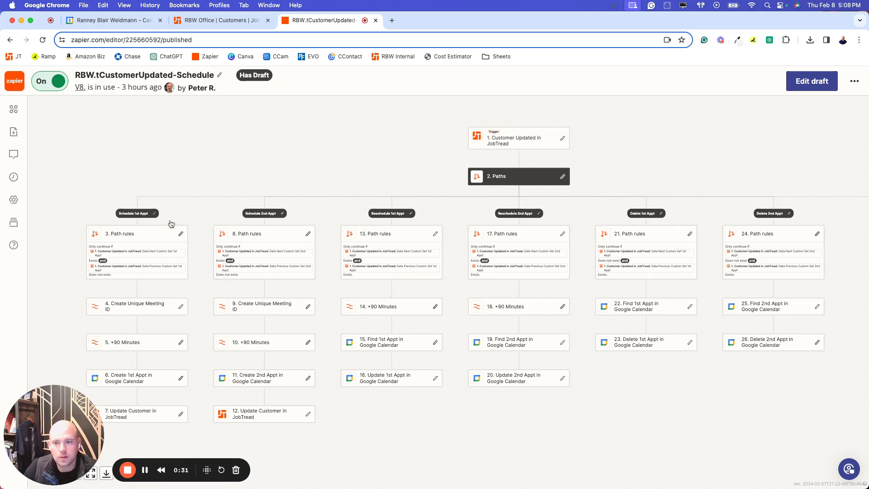
pyautogui.moveTo(240, 202)
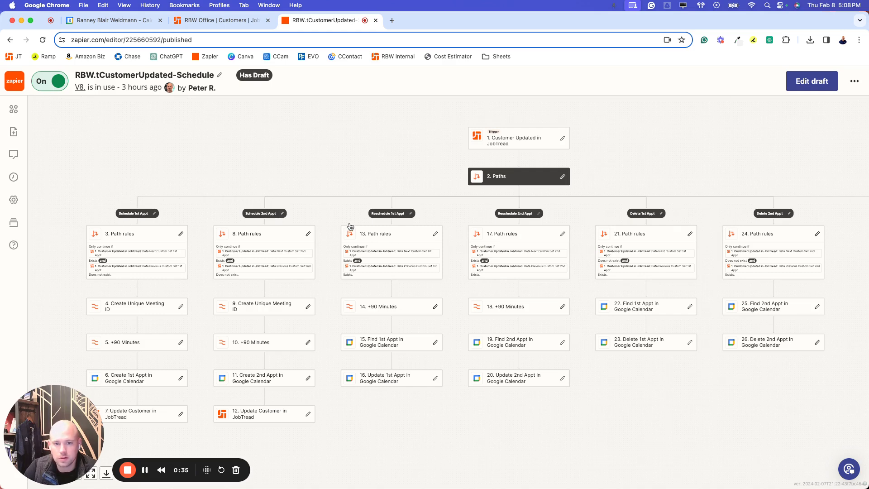
pyautogui.moveTo(628, 222)
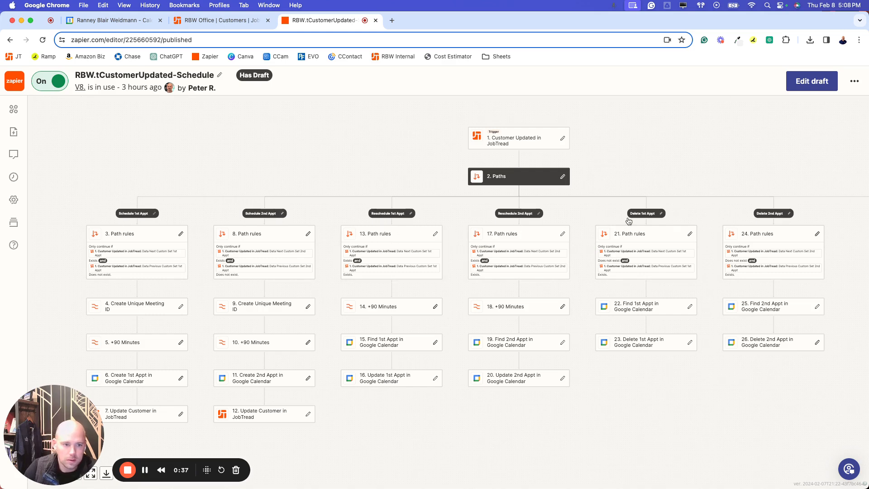
pyautogui.moveTo(645, 225)
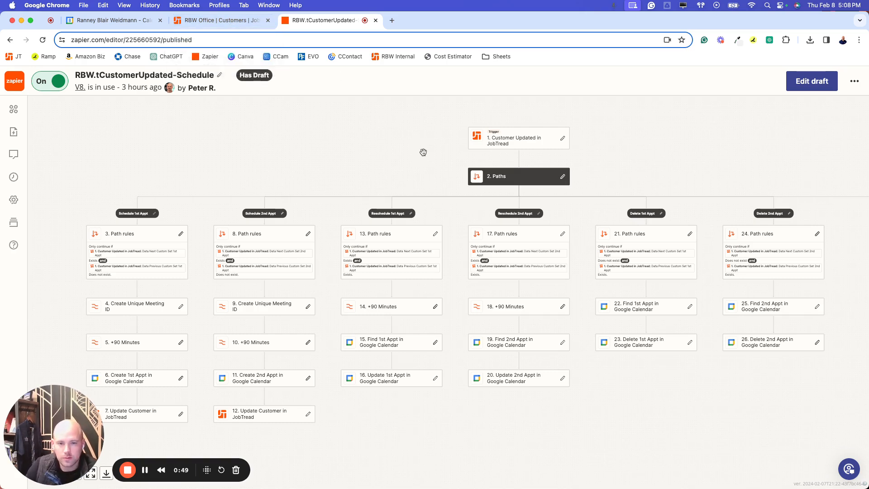
pyautogui.moveTo(420, 152)
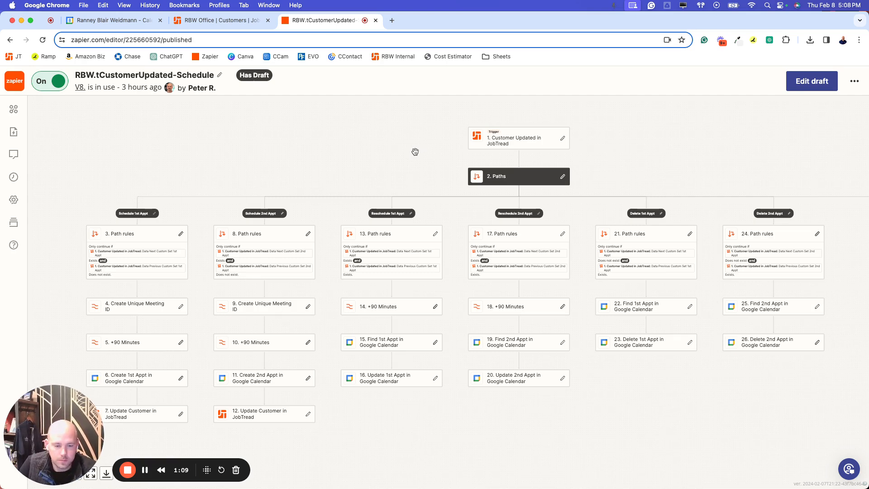
pyautogui.moveTo(411, 147)
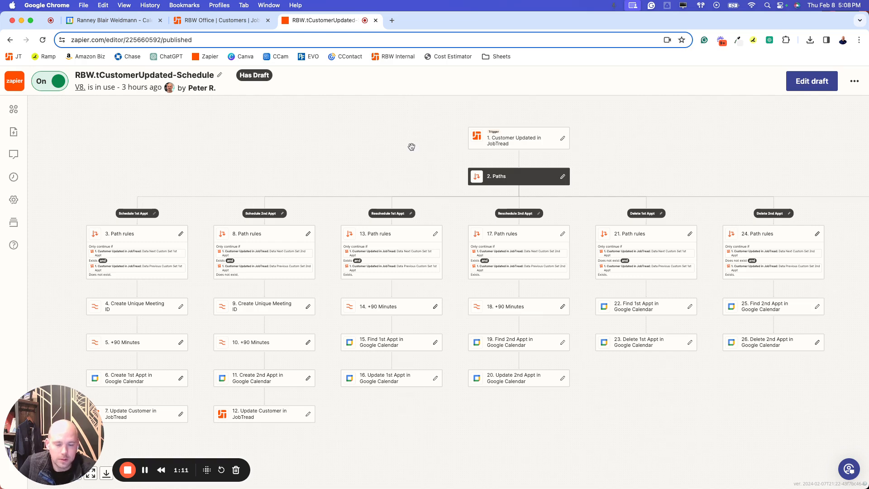
pyautogui.moveTo(410, 148)
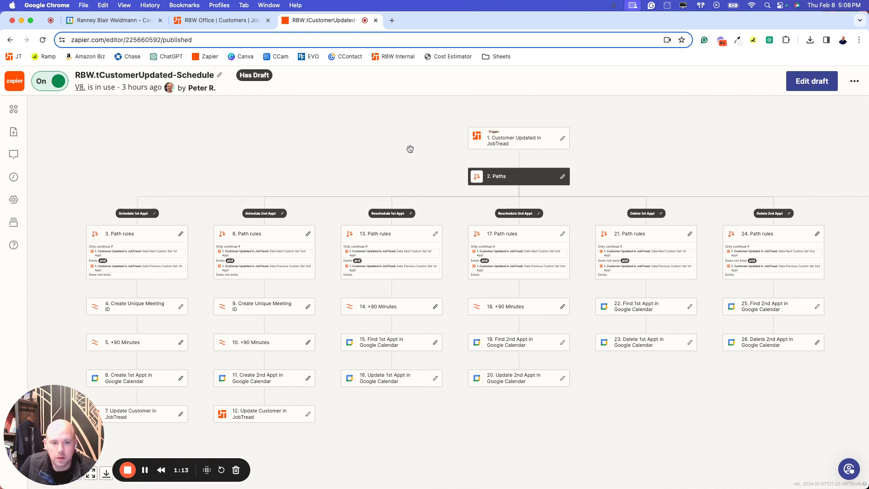
pyautogui.moveTo(406, 145)
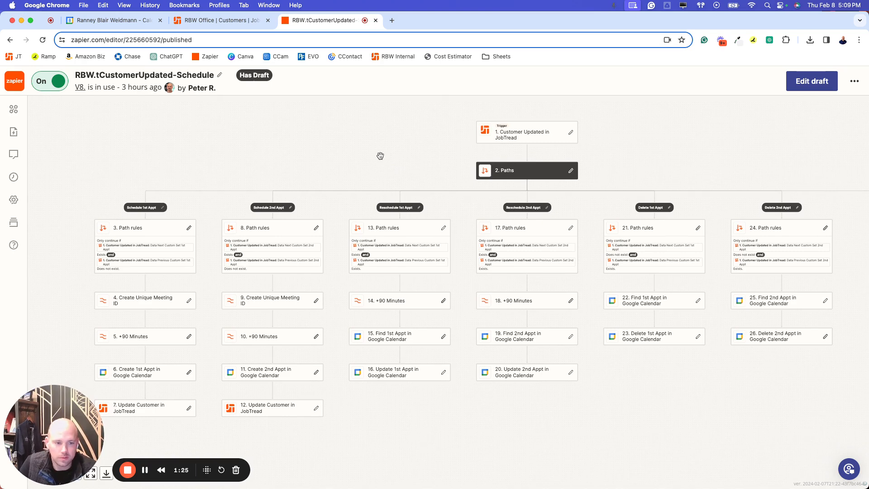
pyautogui.moveTo(376, 156)
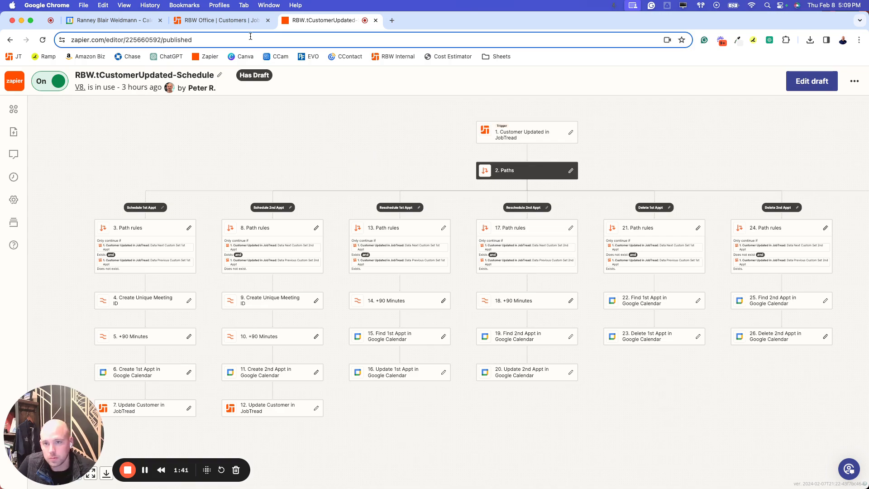
# Show the JobTread customer record and highlight its empty Set 1st Appt field
pyautogui.click(216, 21)
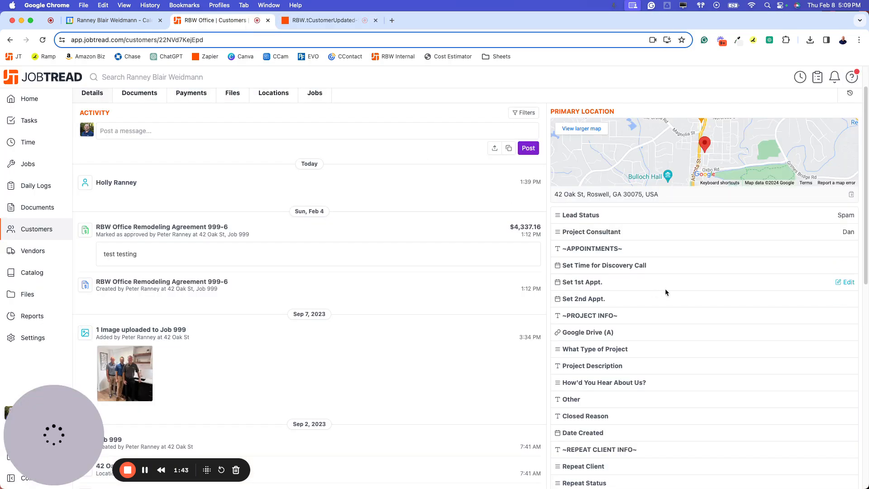
pyautogui.moveTo(649, 303)
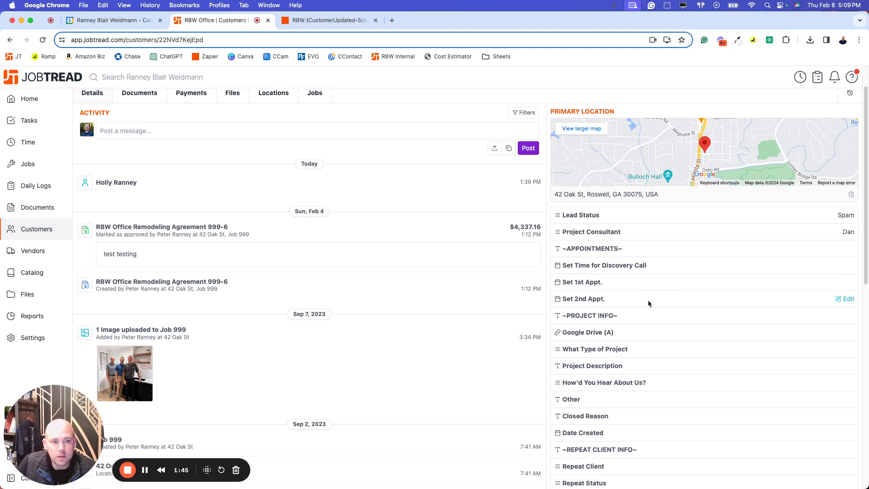
pyautogui.moveTo(623, 290)
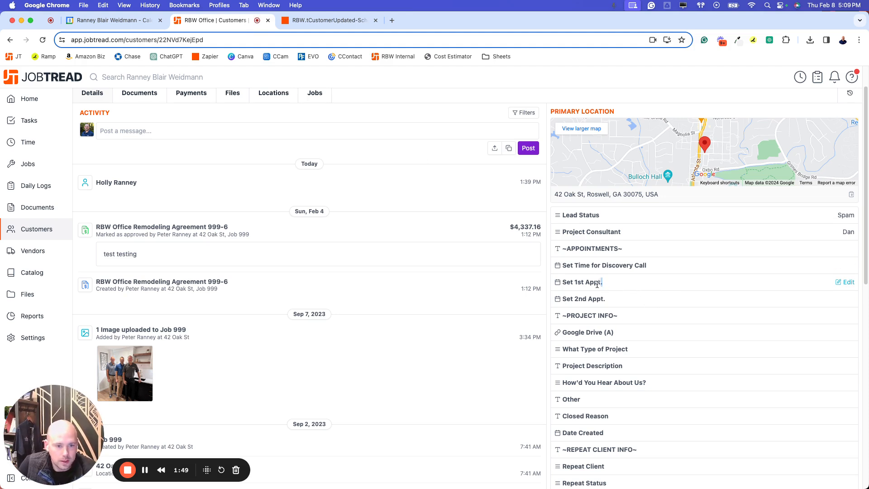
pyautogui.doubleClick(582, 299)
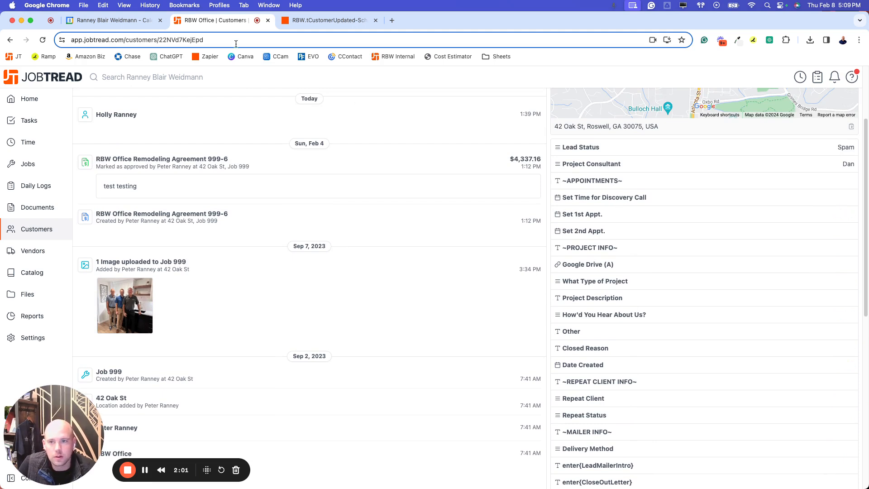
# Review the zap's scheduling paths in Zapier, then return to the JobTread customer record
pyautogui.click(326, 20)
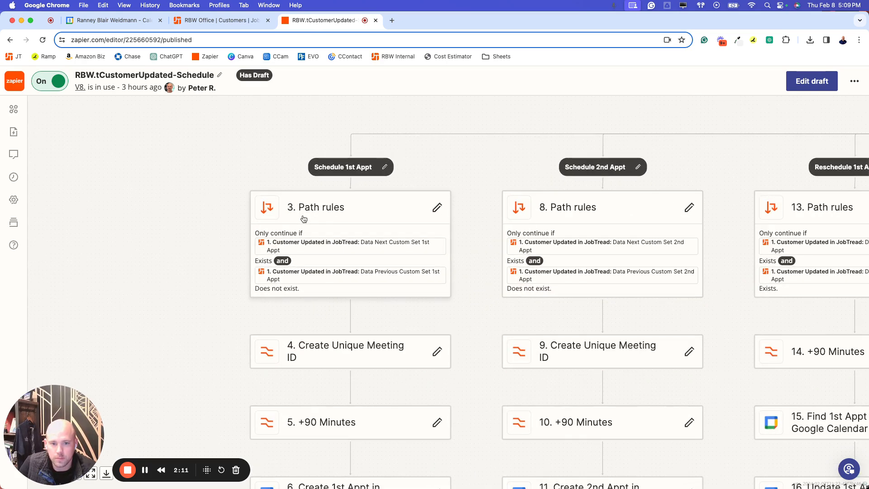
pyautogui.moveTo(367, 244)
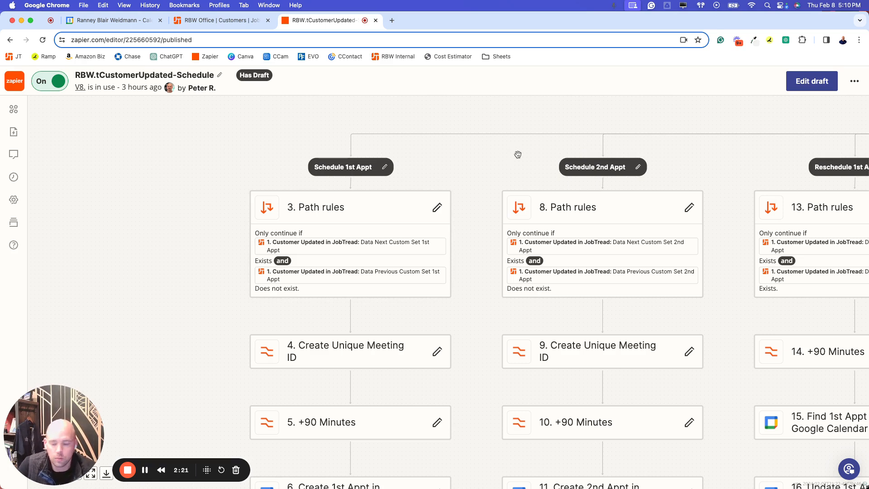
pyautogui.moveTo(420, 167)
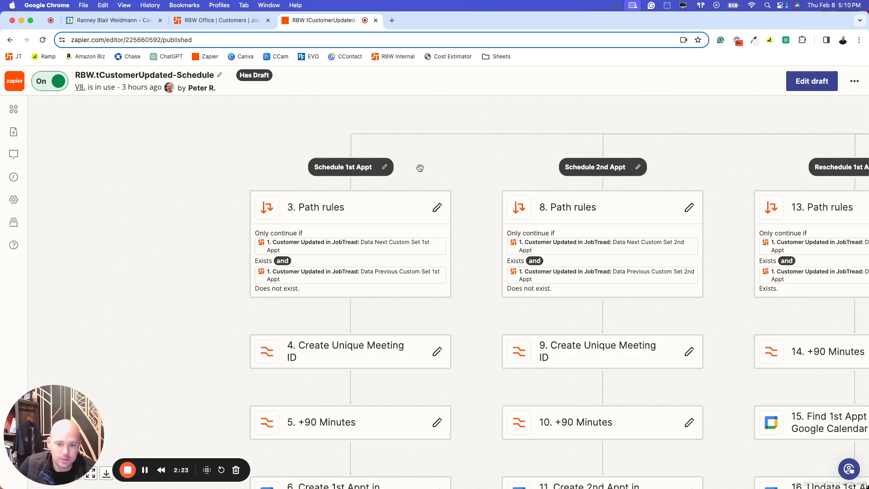
pyautogui.moveTo(386, 261)
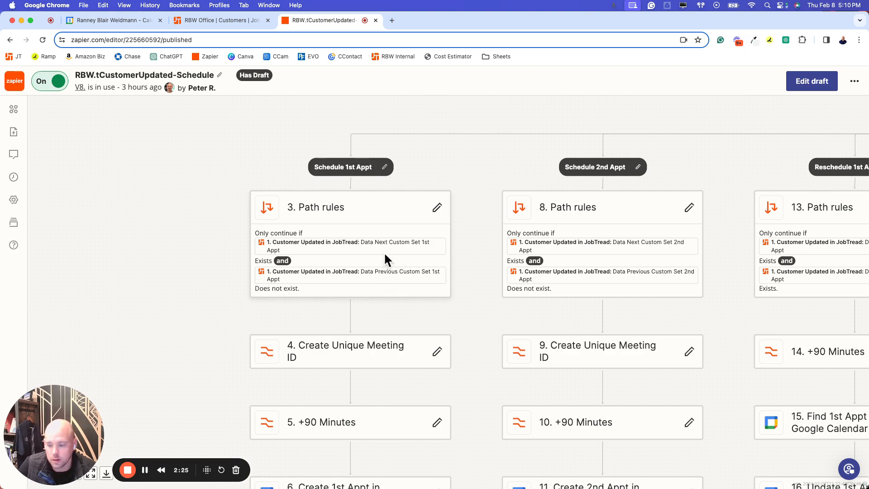
pyautogui.moveTo(339, 253)
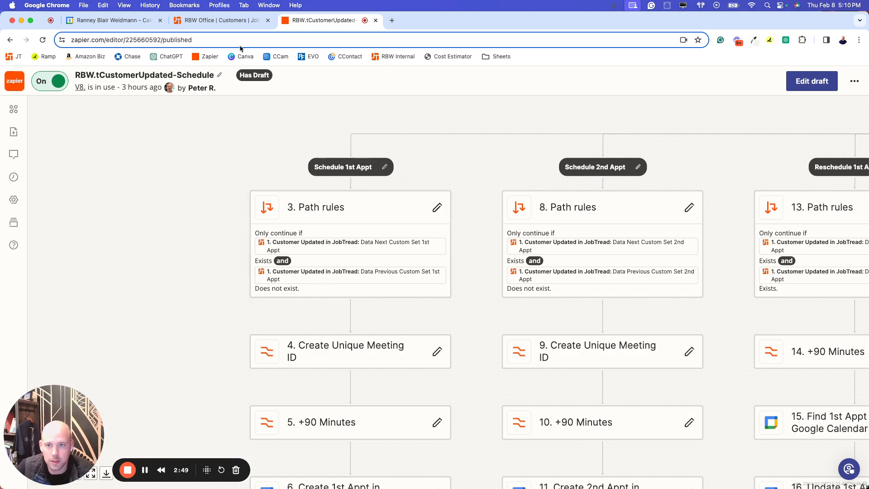
pyautogui.click(216, 21)
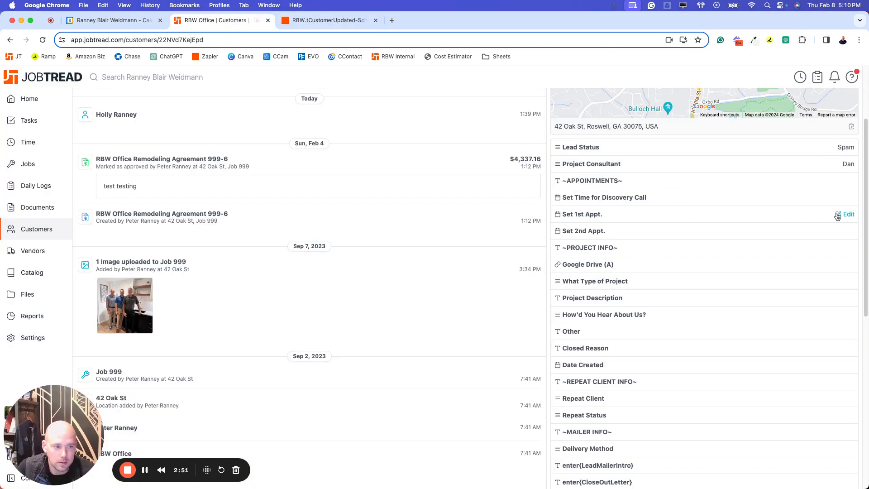
pyautogui.moveTo(829, 215)
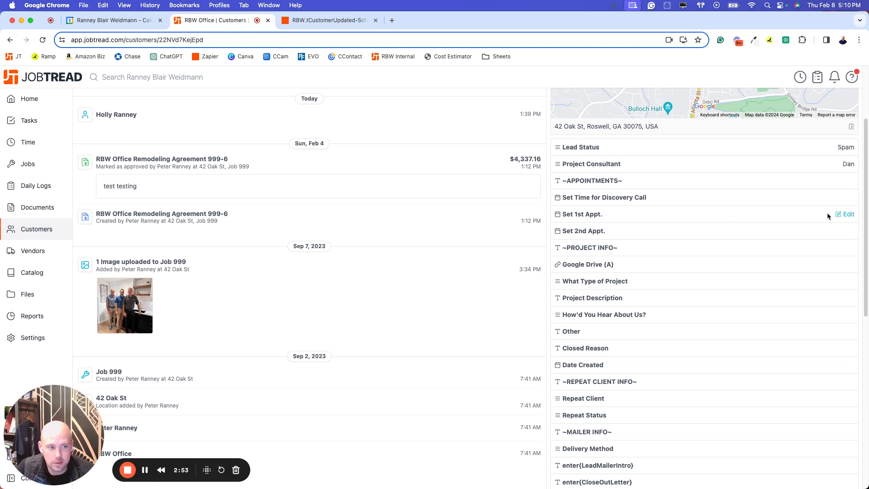
pyautogui.moveTo(232, 98)
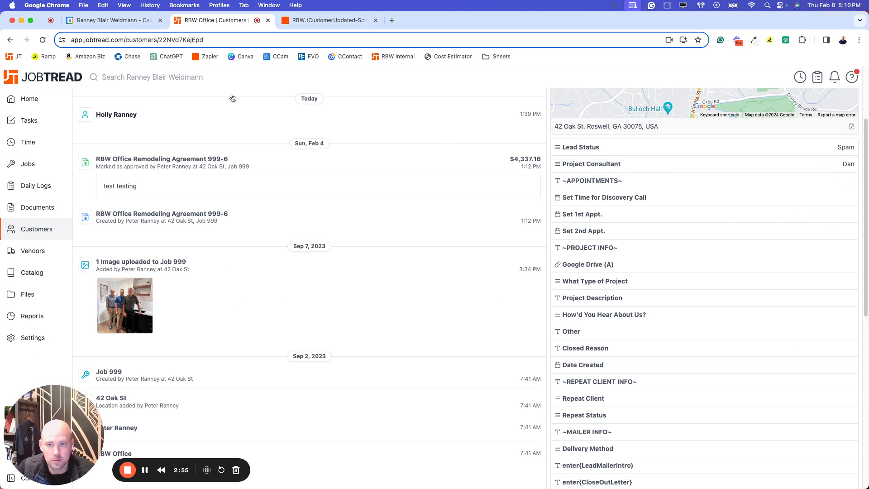
# Turn the zap into an editable draft in Zapier
pyautogui.click(324, 21)
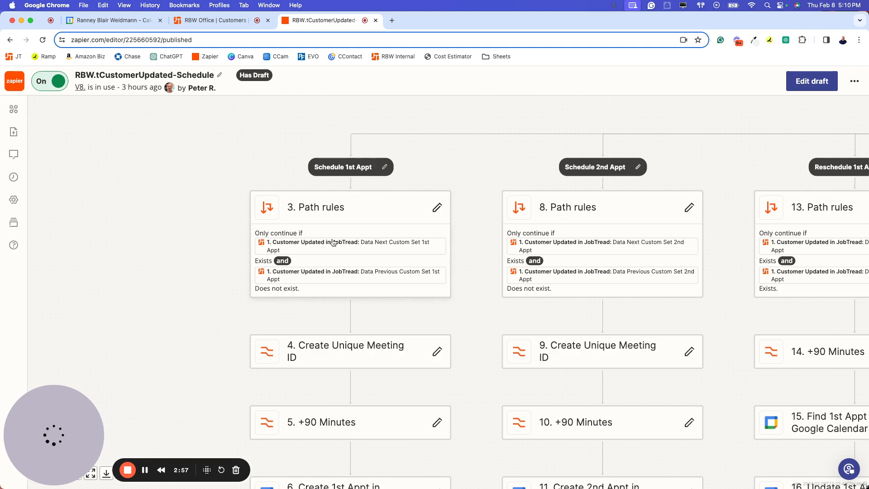
pyautogui.scroll(-3)
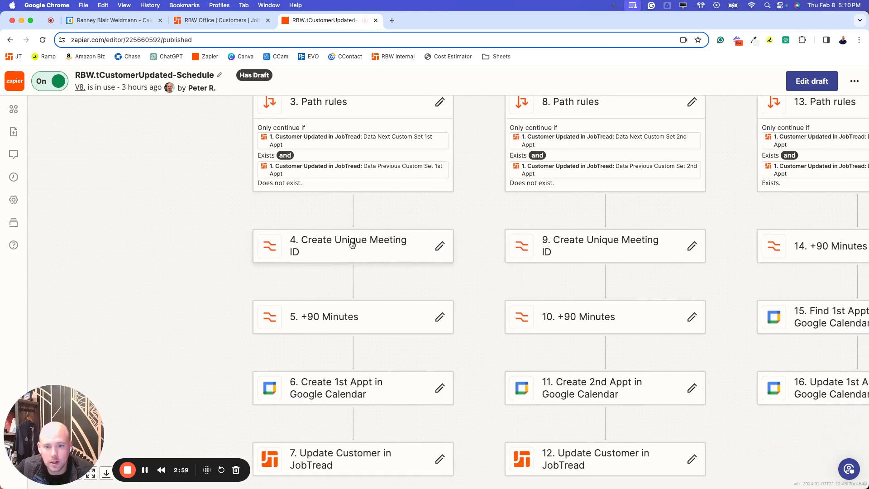
pyautogui.click(811, 81)
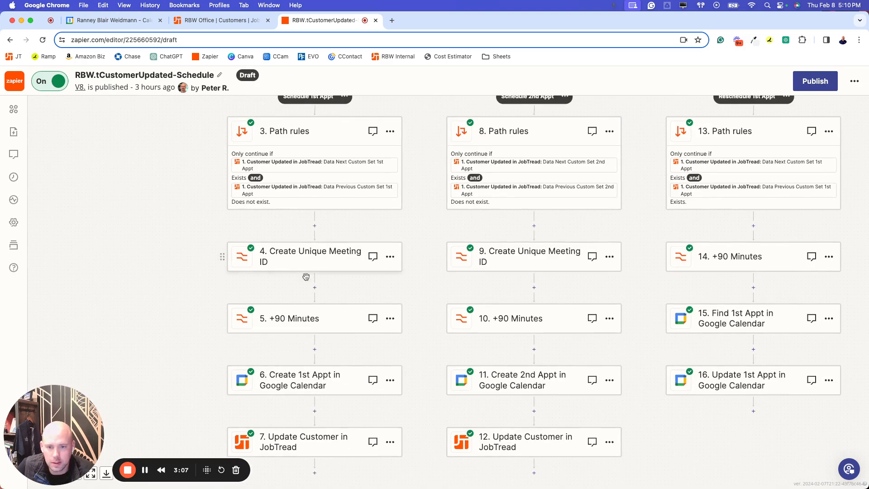
pyautogui.moveTo(332, 261)
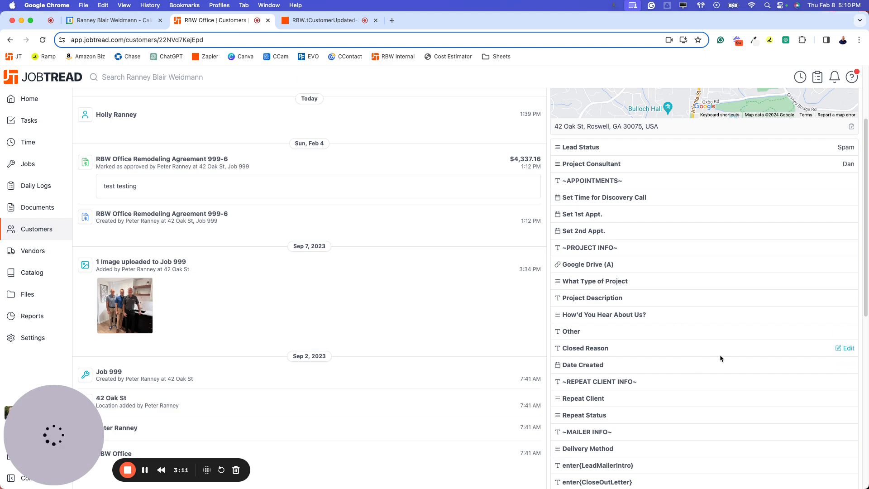
pyautogui.scroll(-3)
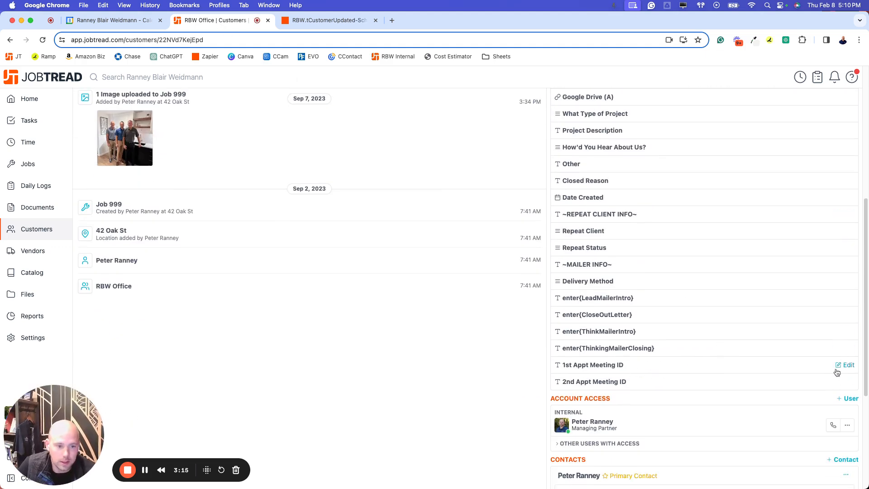
pyautogui.click(324, 20)
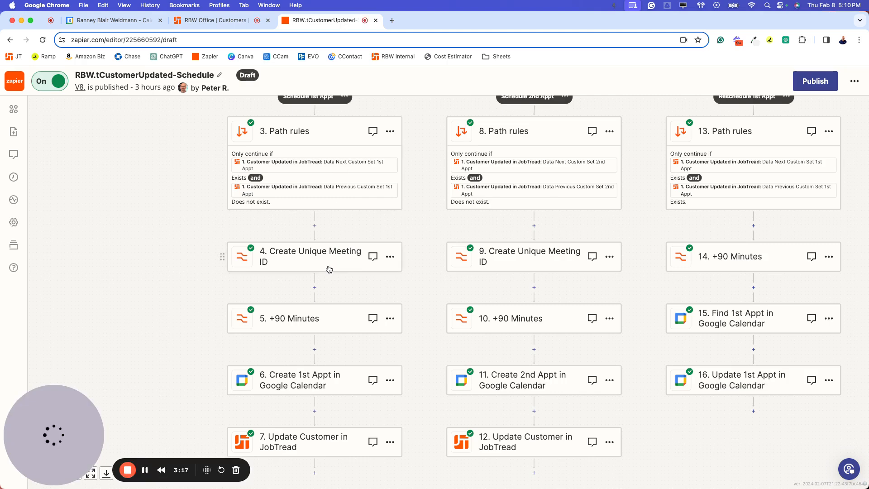
# Review the Create Unique Meeting ID formula and its test output, then move to the +90 Minutes step
pyautogui.click(310, 256)
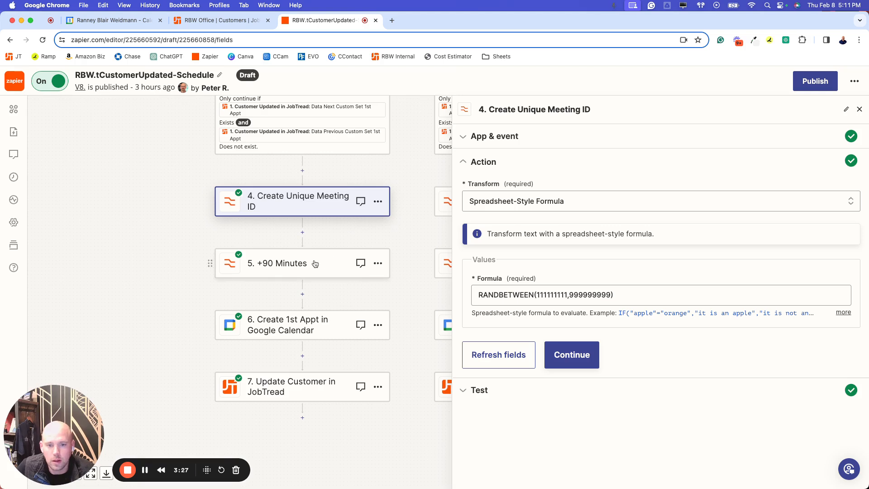
pyautogui.click(572, 355)
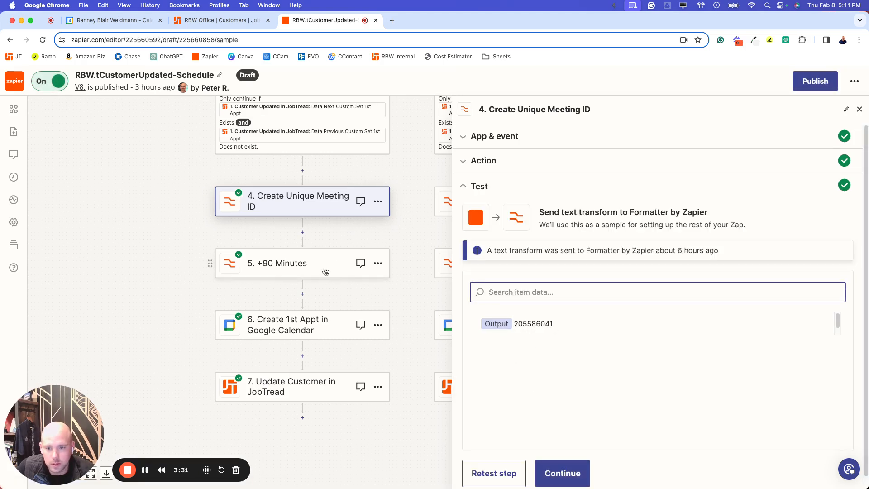
pyautogui.click(277, 264)
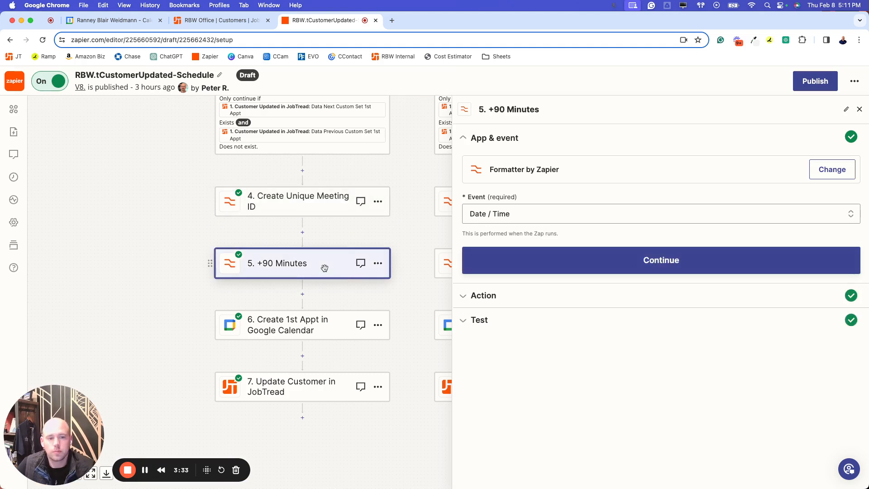
# Show the +90 Minutes action that adds 90 minutes to the next 1st Appt date
pyautogui.click(660, 259)
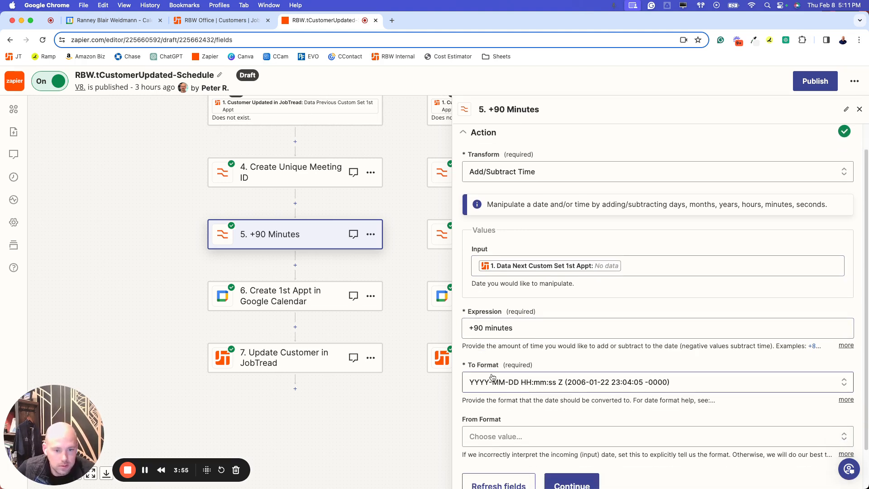
pyautogui.moveTo(580, 386)
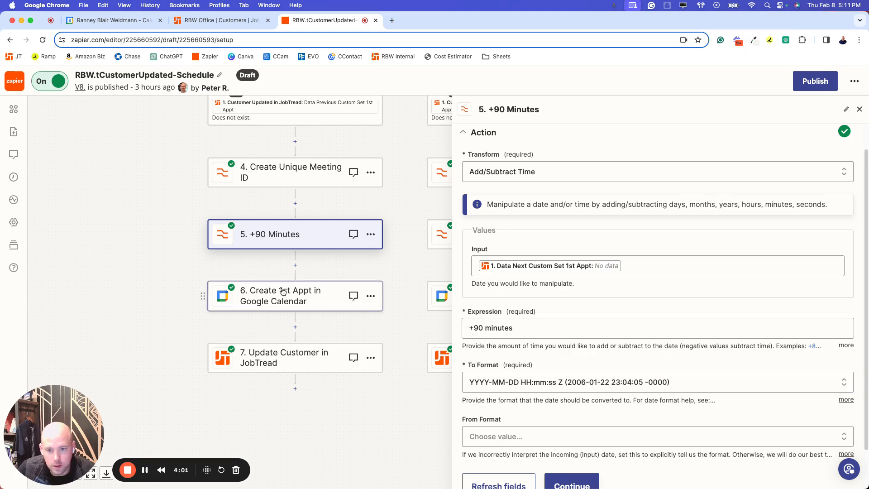
# Review the Create 1st Appt step's Home Visit summary, meeting-ID description, address, start and +90-minute end times
pyautogui.click(280, 295)
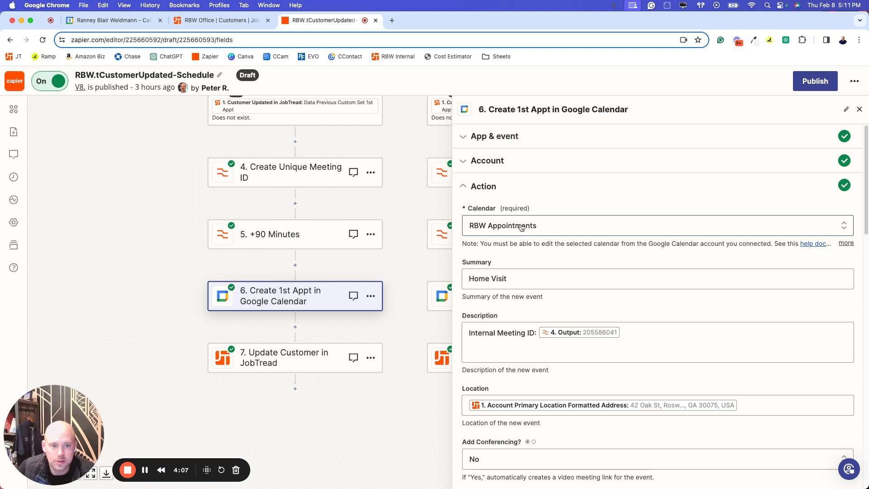
pyautogui.moveTo(537, 220)
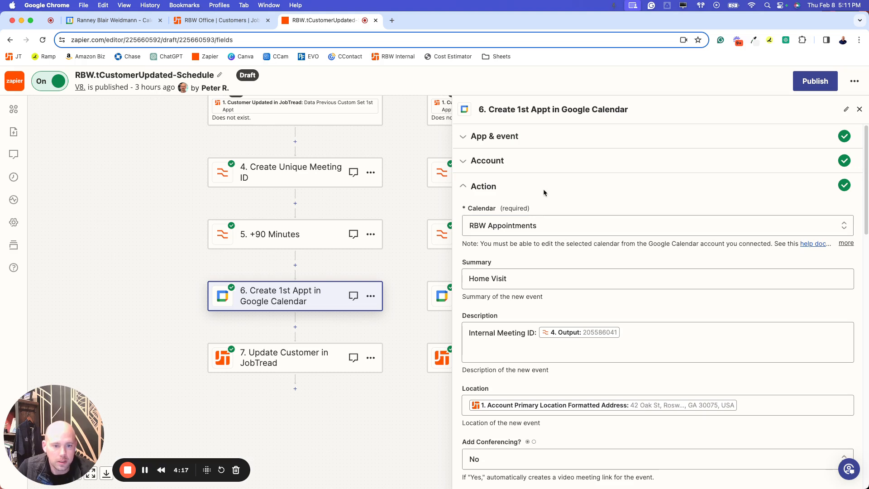
pyautogui.scroll(-3)
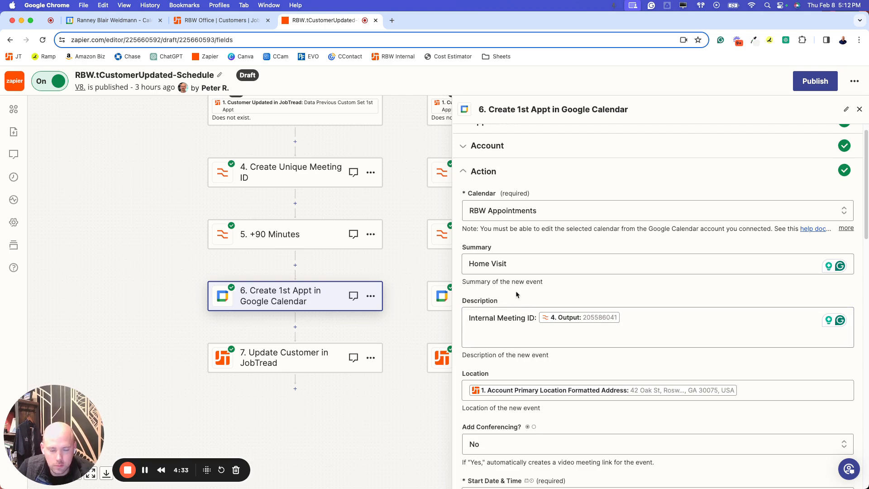
pyautogui.moveTo(532, 291)
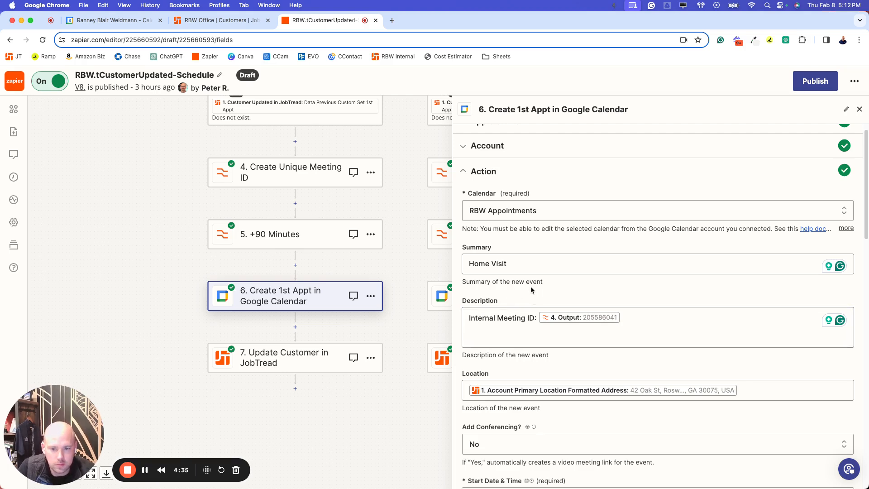
pyautogui.moveTo(534, 290)
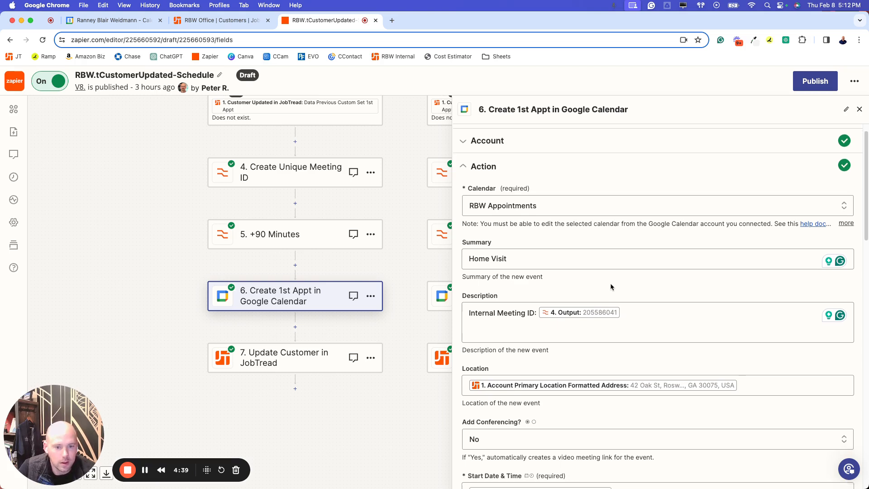
pyautogui.scroll(-3)
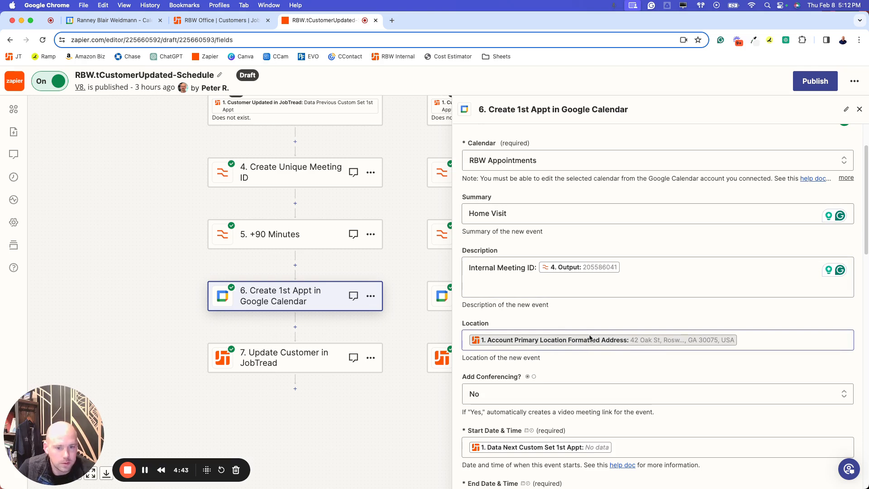
pyautogui.scroll(-3)
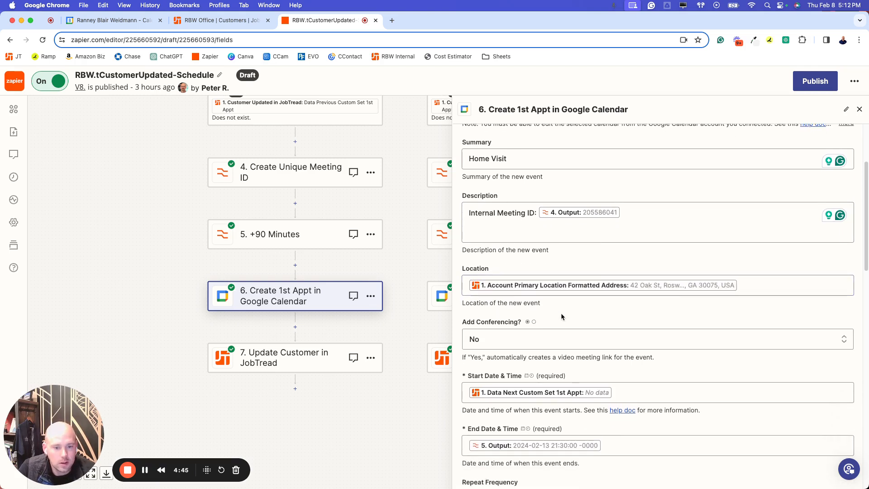
pyautogui.scroll(-3)
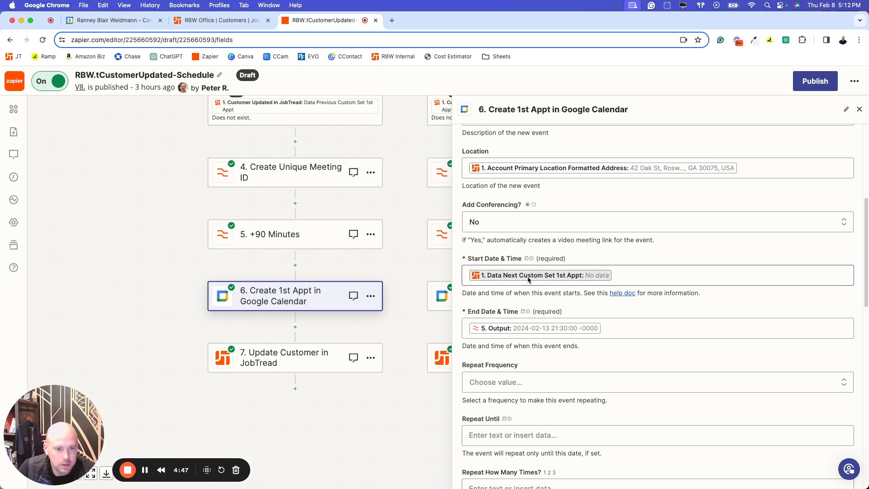
pyautogui.moveTo(603, 272)
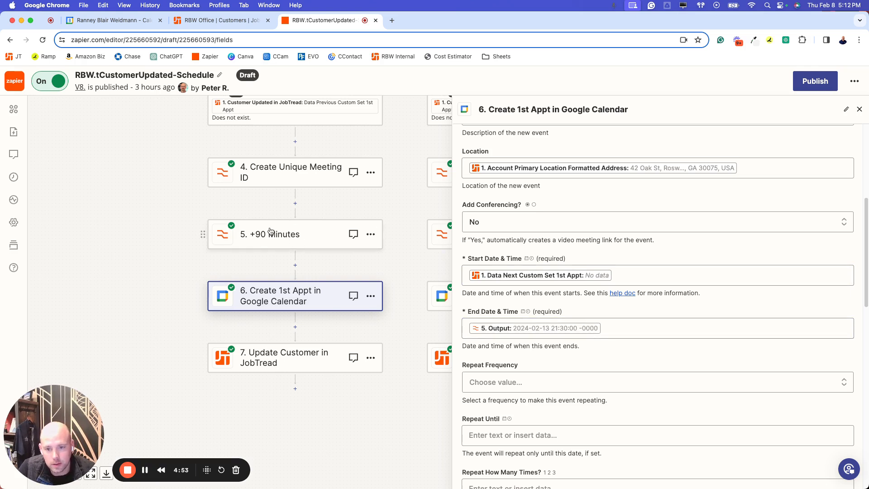
pyautogui.scroll(-3)
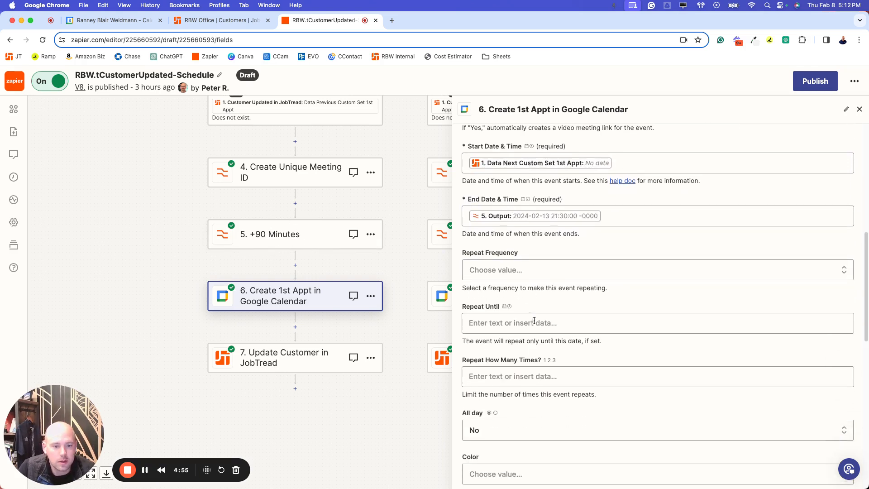
# Review the step's consultant and customer attendees, busy visibility and reminder settings
pyautogui.scroll(-3)
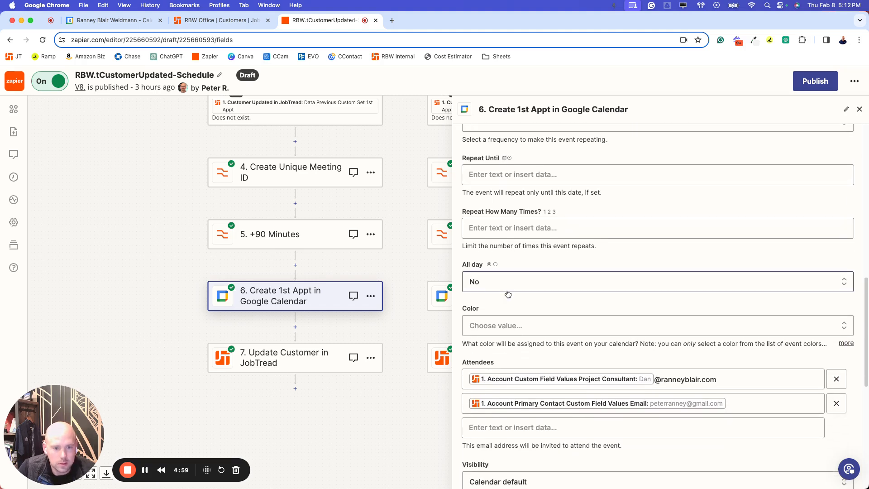
pyautogui.scroll(-3)
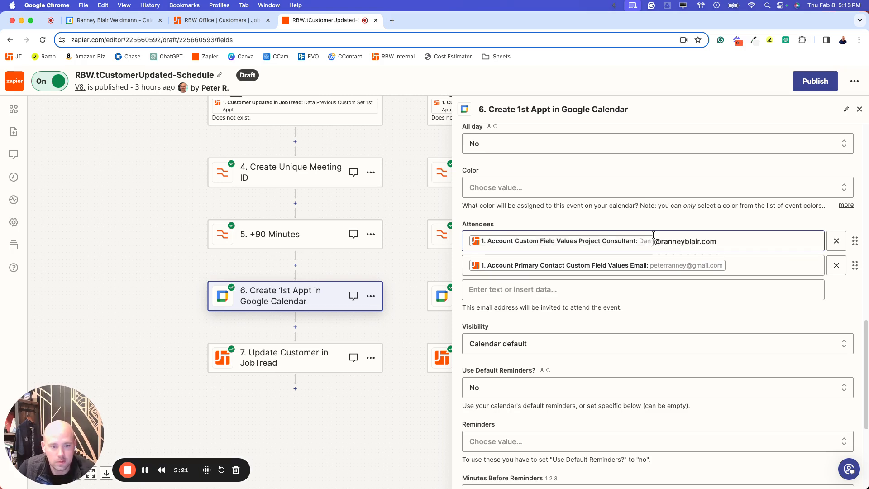
pyautogui.scroll(-3)
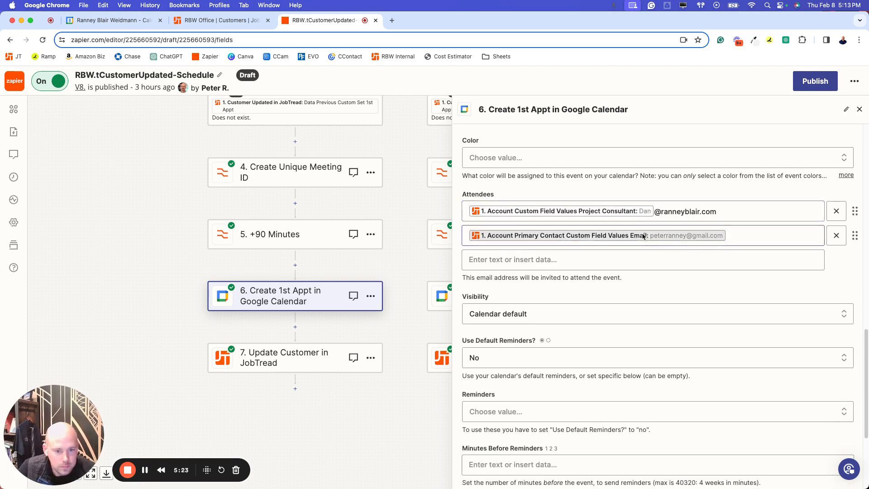
pyautogui.scroll(-3)
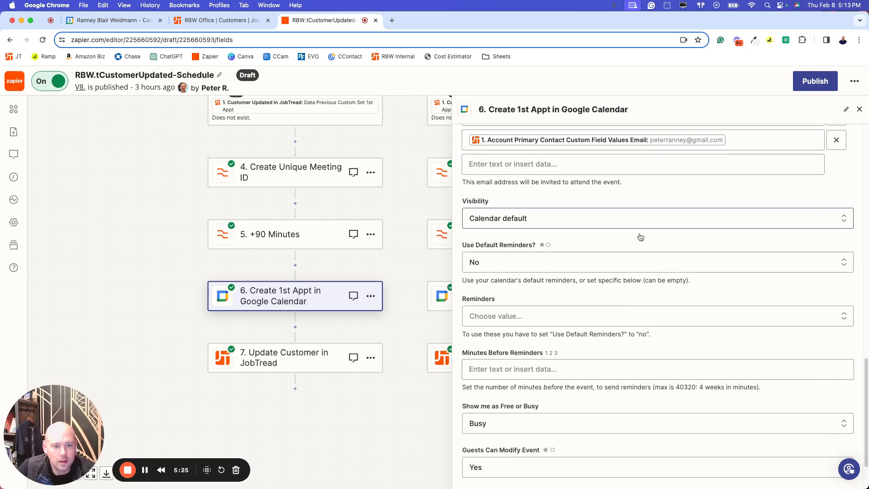
pyautogui.scroll(-3)
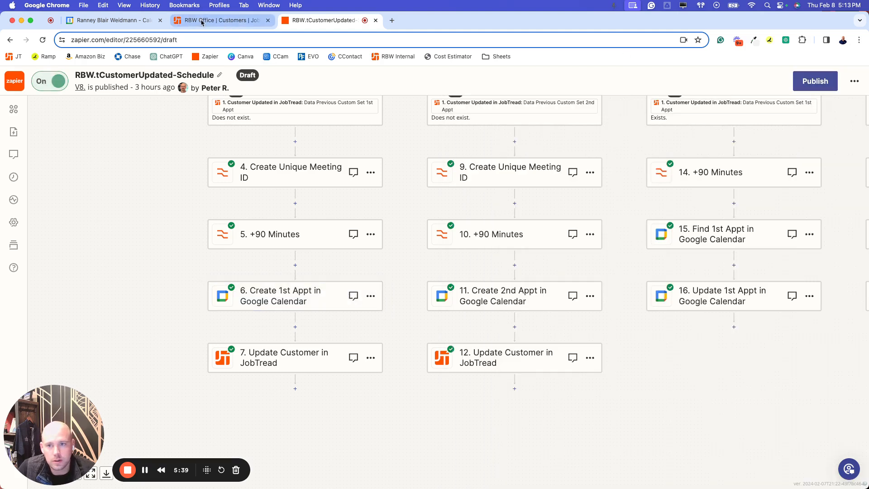
# Confirm February 10 is empty in Google Calendar, then go to the JobTread customer record
pyautogui.click(111, 21)
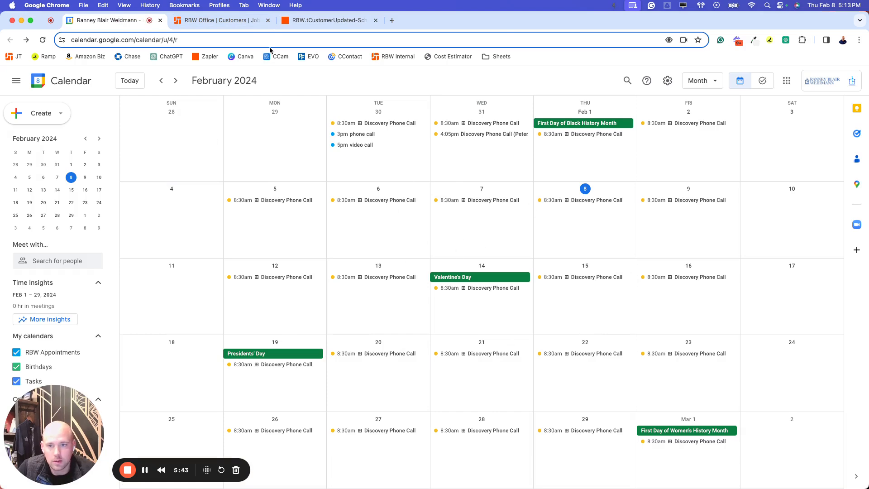
pyautogui.click(220, 20)
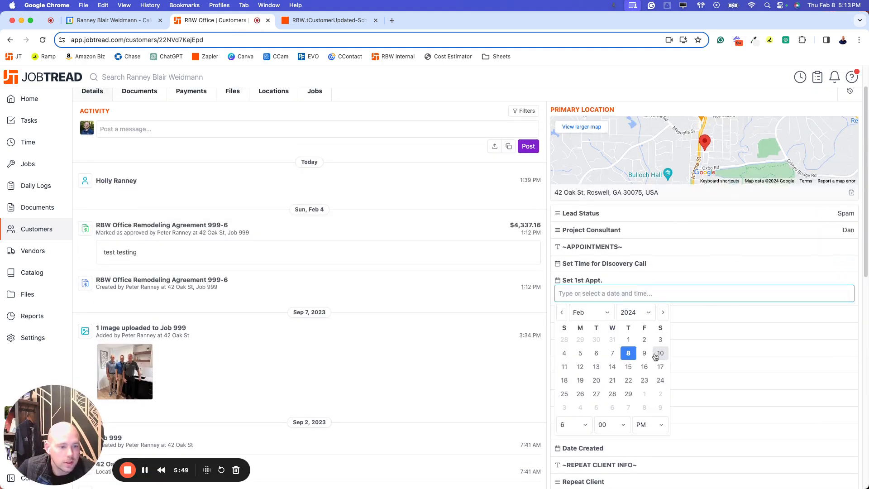
# Set the customer's 1st appointment to Saturday, February 10 at 9 AM
pyautogui.click(659, 353)
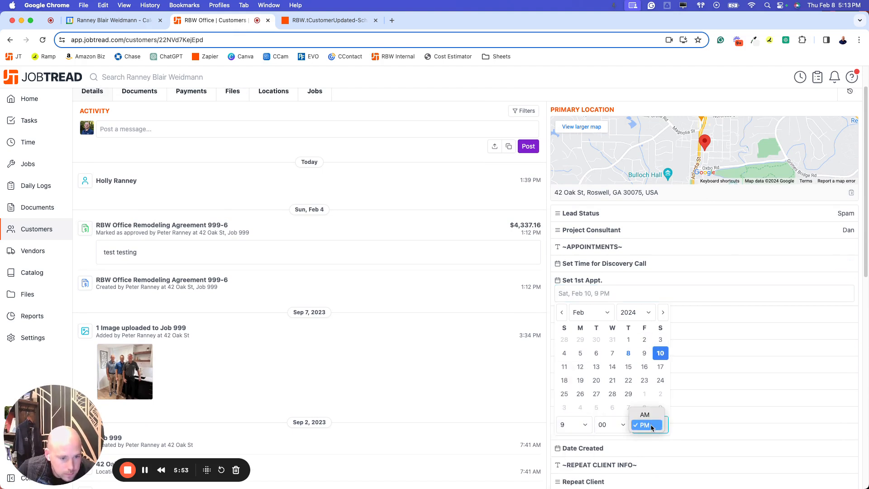
pyautogui.click(644, 415)
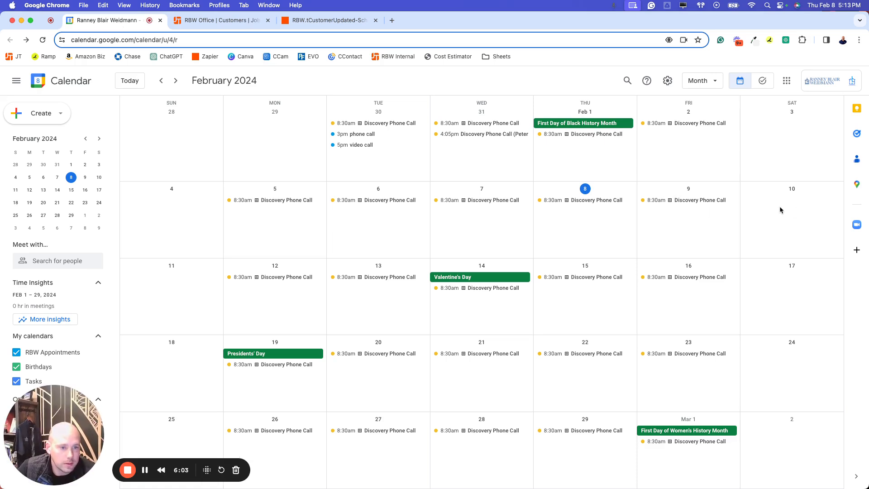
pyautogui.moveTo(783, 206)
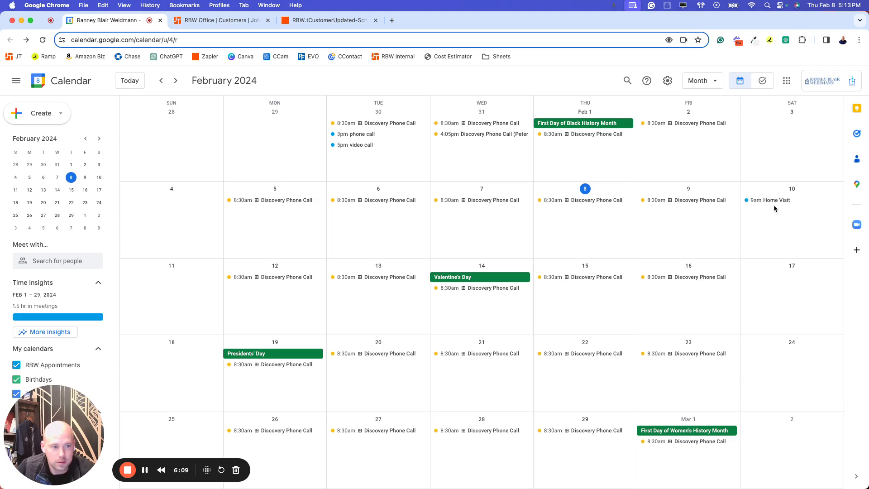
# Check the new 9–10:30 AM Home Visit's address, guests and meeting ID on February 10
pyautogui.click(774, 200)
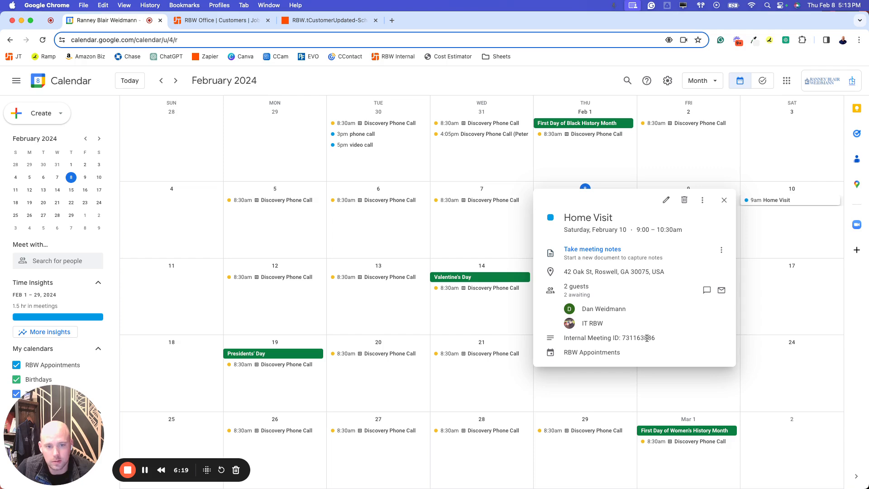
pyautogui.click(326, 20)
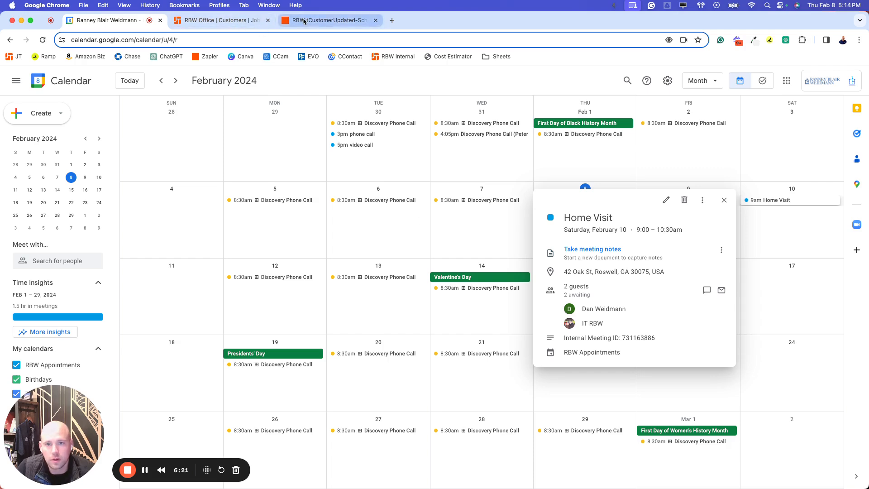
# Show the Reschedule 1st Appt path and start changing the customer's first appointment date
pyautogui.click(327, 21)
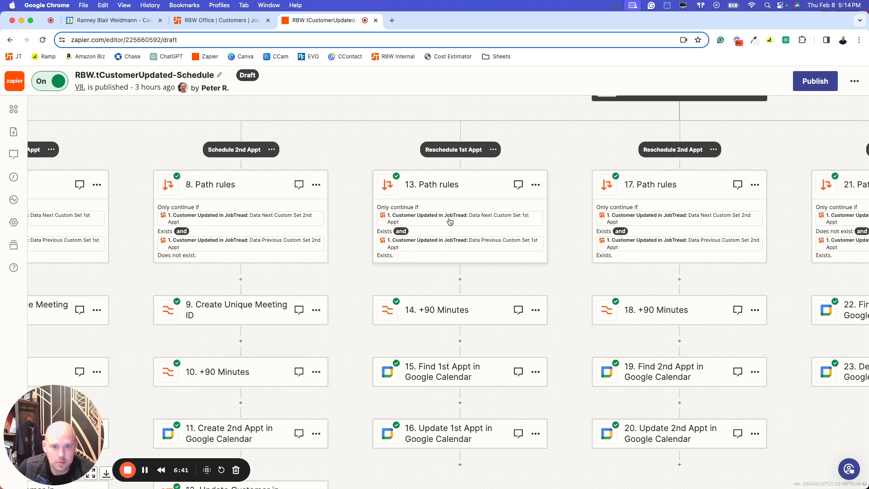
pyautogui.click(217, 21)
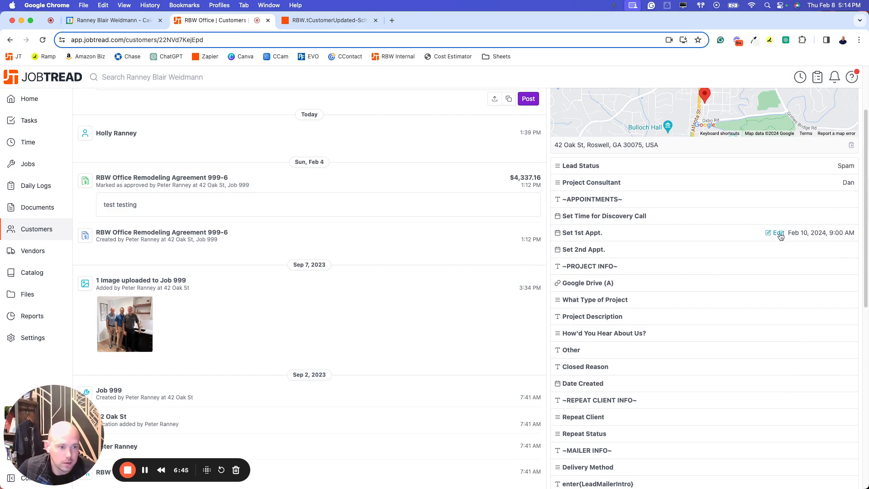
pyautogui.click(775, 233)
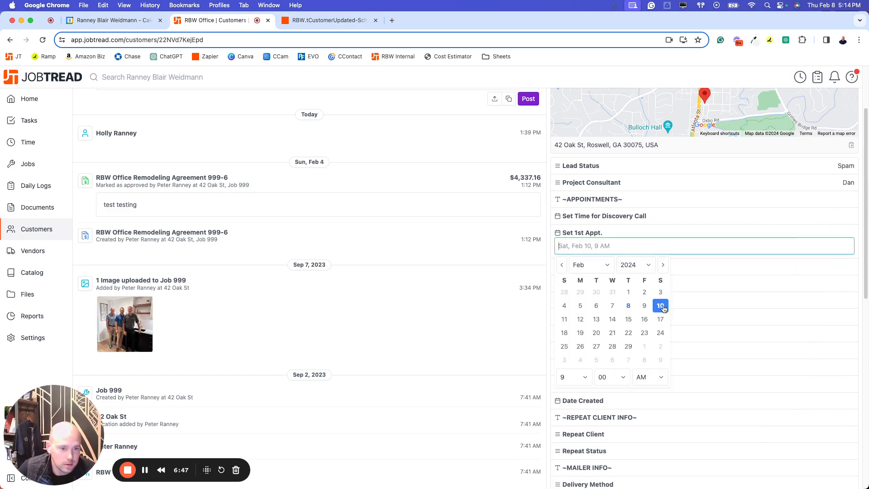
pyautogui.click(324, 20)
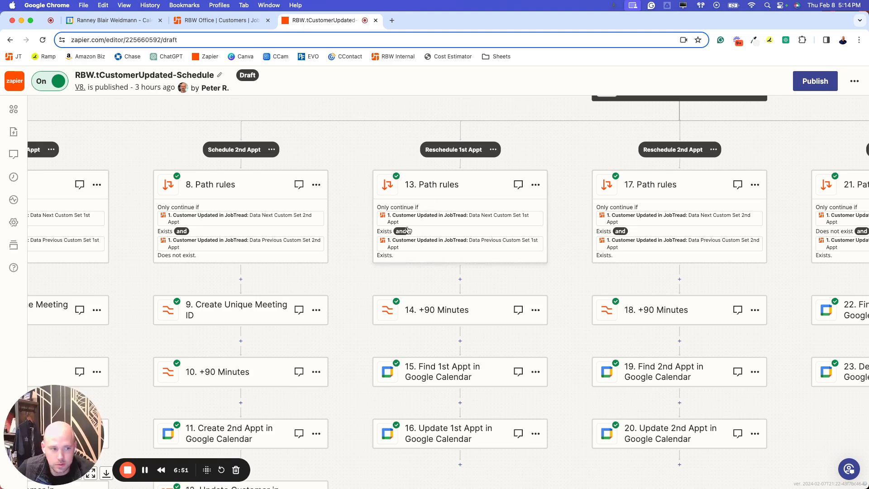
pyautogui.moveTo(553, 227)
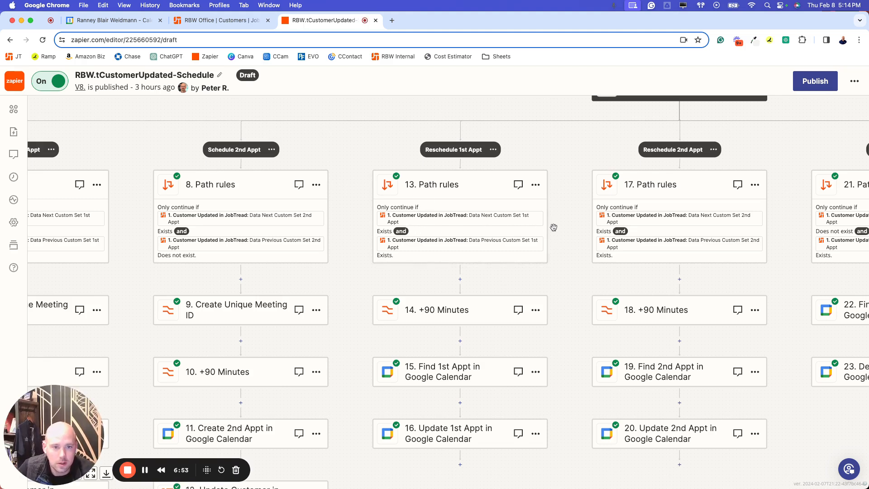
pyautogui.moveTo(559, 228)
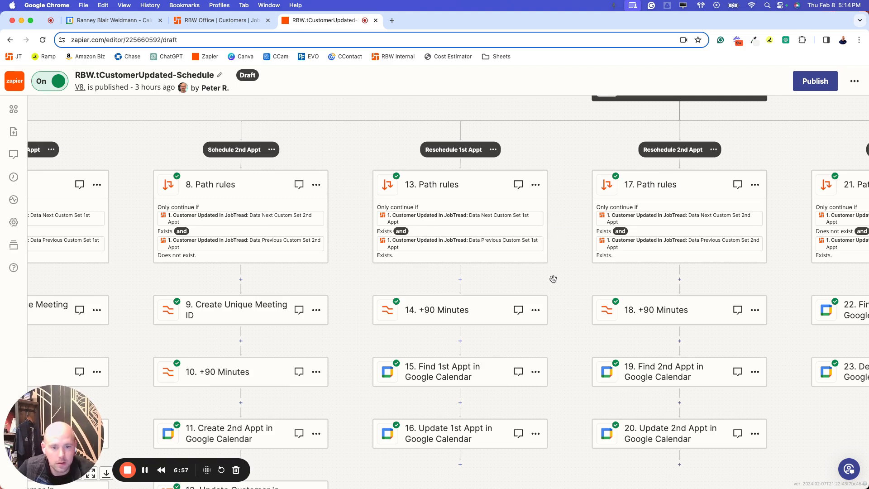
pyautogui.scroll(-3)
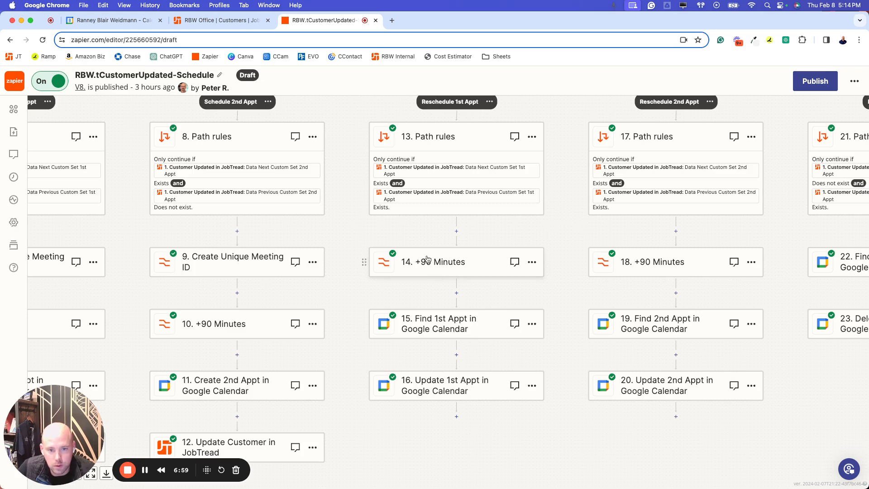
pyautogui.scroll(-3)
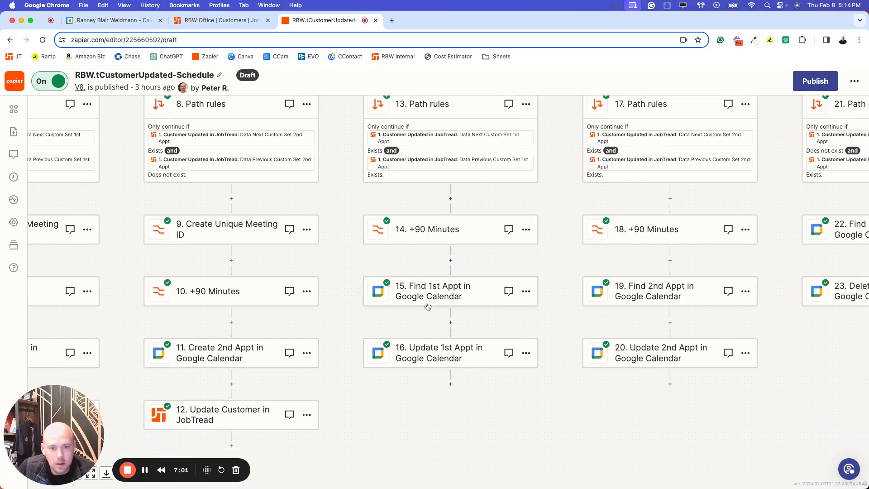
# Review the Find 1st Appt in Google Calendar step's search settings
pyautogui.click(426, 291)
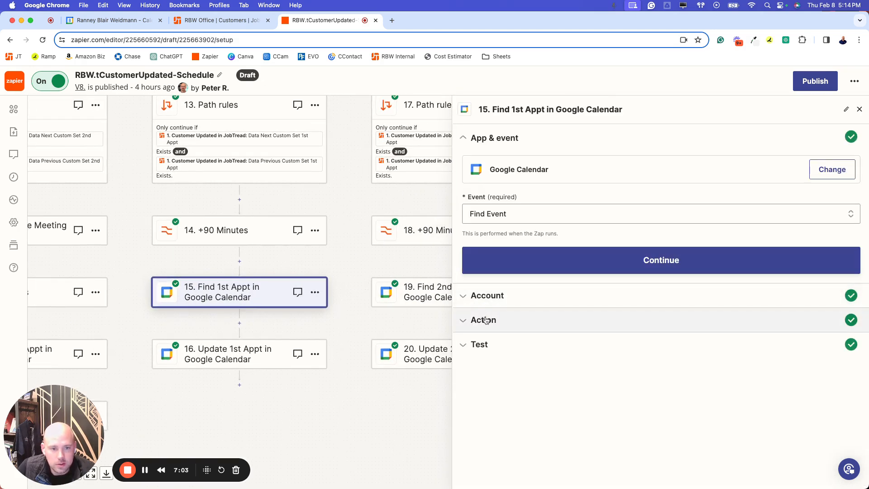
pyautogui.click(661, 260)
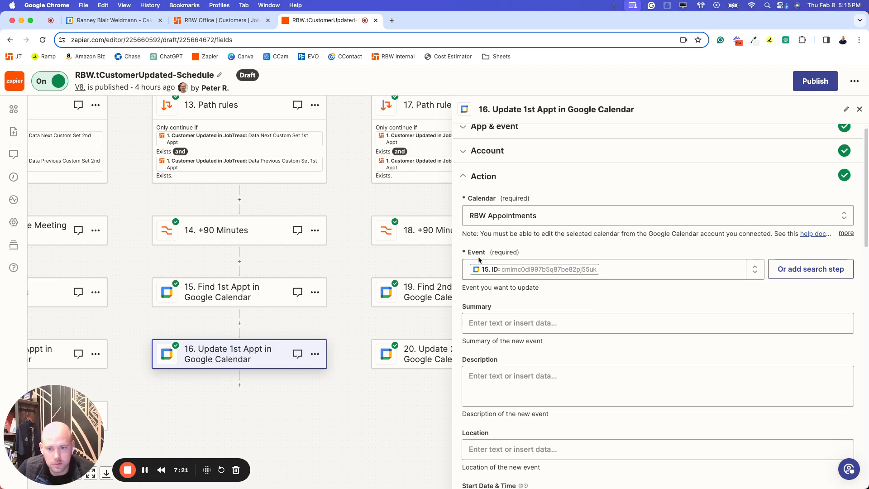
pyautogui.moveTo(477, 253)
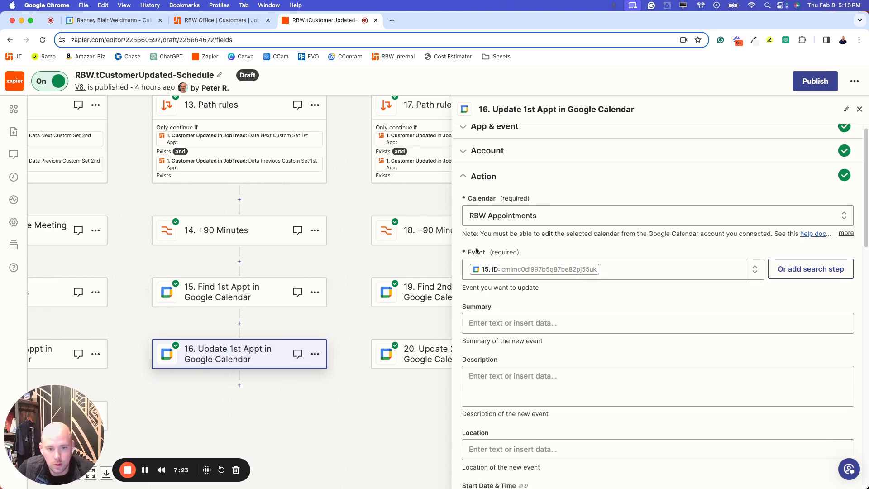
# Inspect the Event field sourced from step 15 and the Start and End Date & Time mappings
pyautogui.click(609, 269)
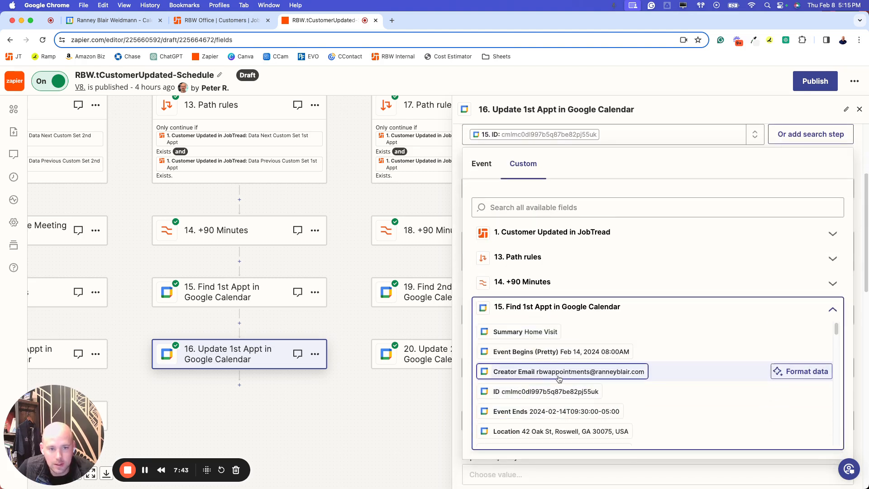
pyautogui.moveTo(565, 368)
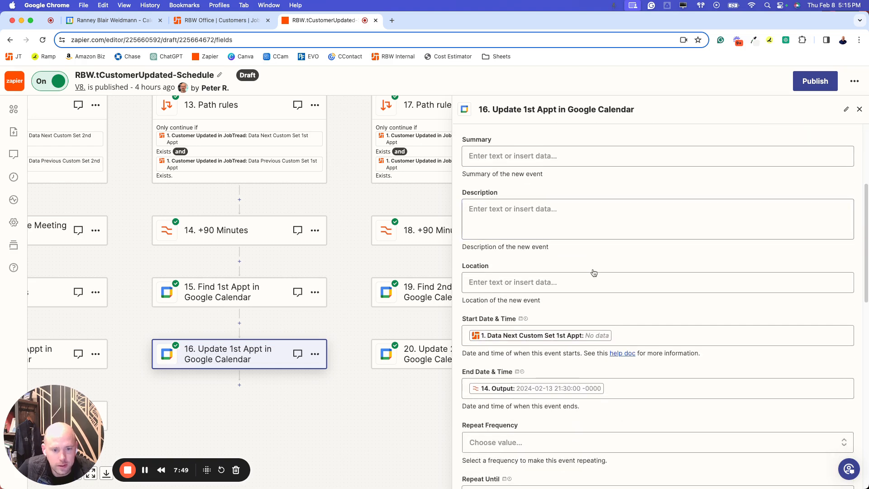
pyautogui.scroll(-3)
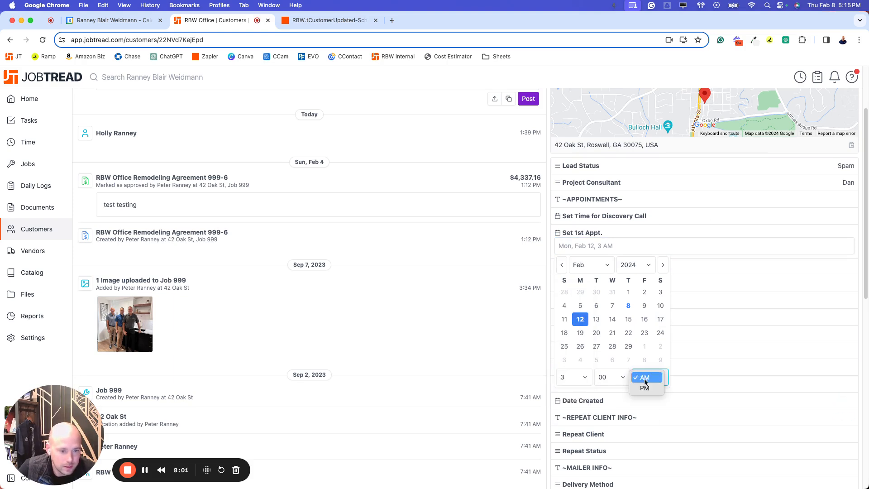
# Set AM/PM for the rescheduled February 12 appointment time
pyautogui.click(644, 388)
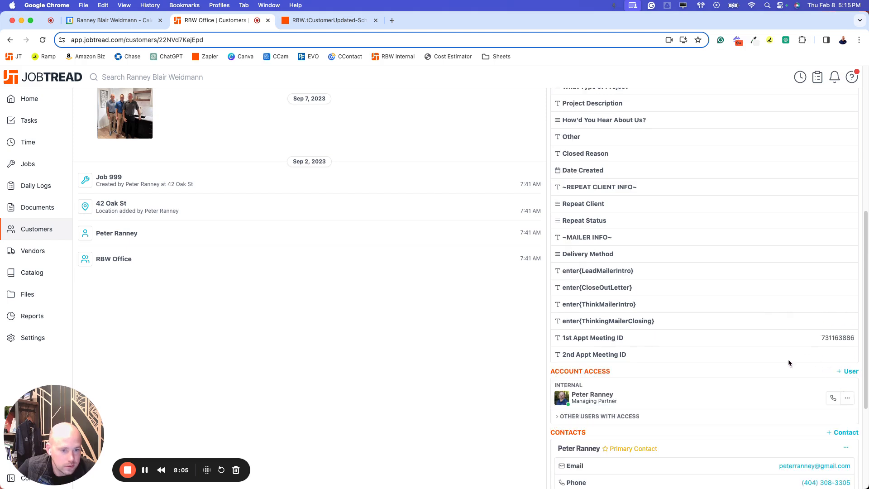
# View and dismiss the Home Visit event details in Google Calendar
pyautogui.click(110, 20)
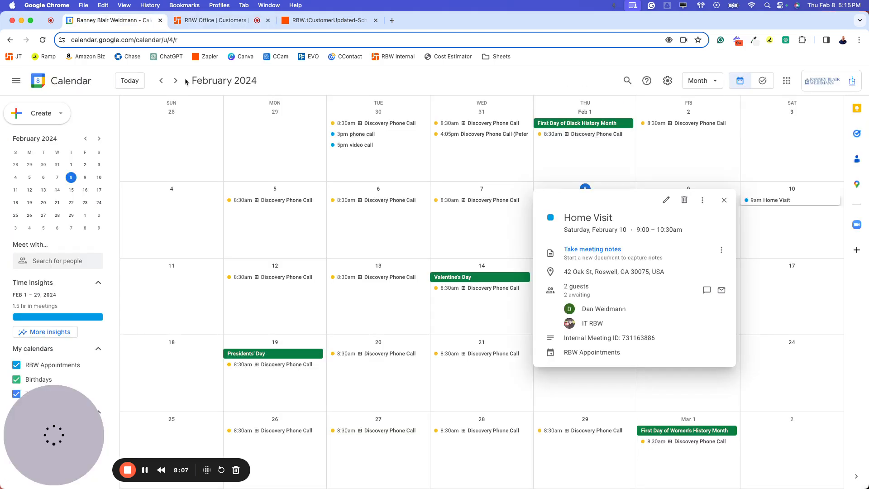
pyautogui.click(724, 201)
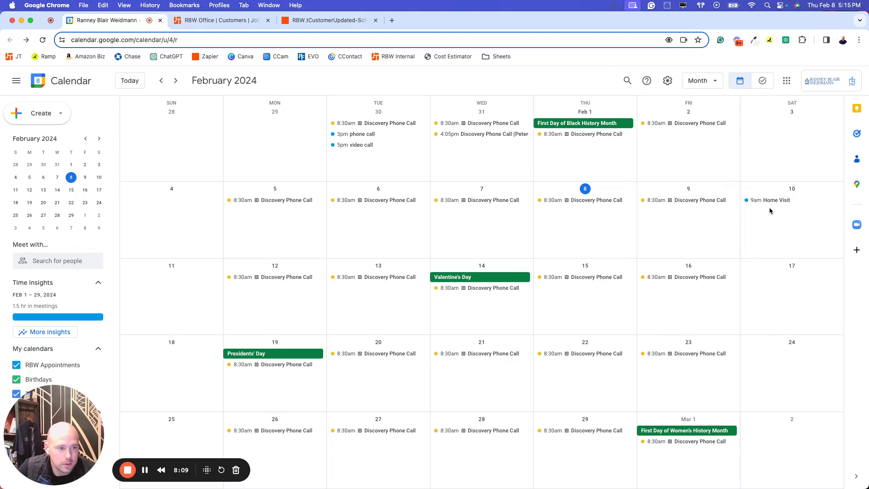
pyautogui.moveTo(783, 227)
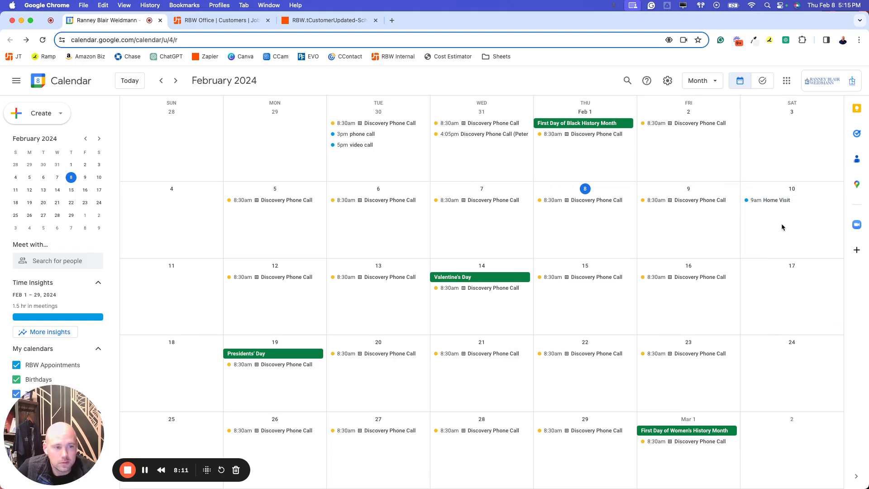
pyautogui.moveTo(484, 332)
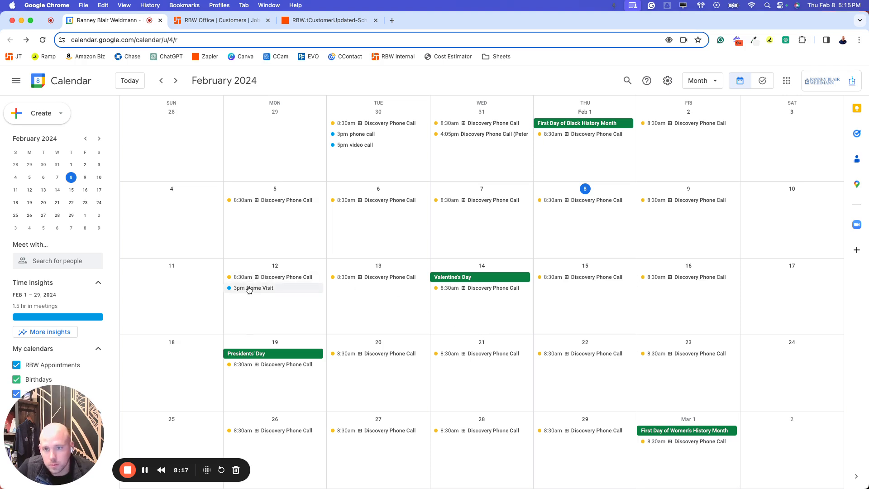
# Return to the zap and bring up step 22 Find 1st Appt on the delete path
pyautogui.click(327, 21)
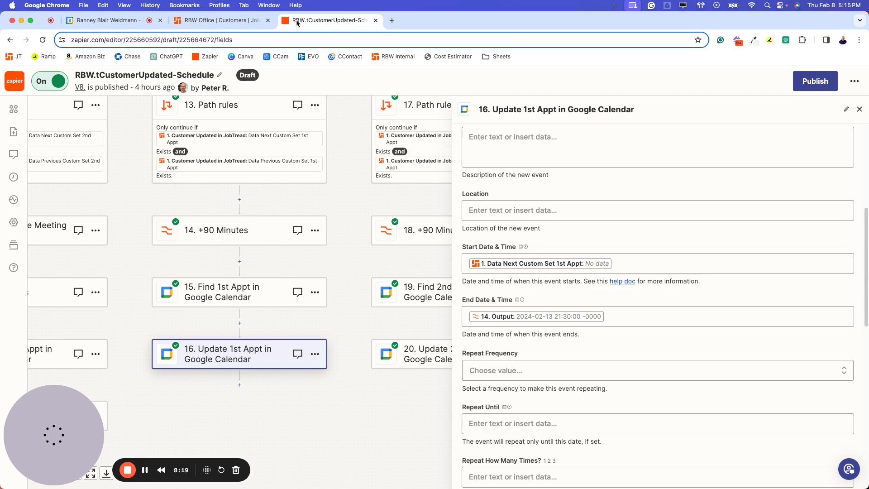
pyautogui.click(858, 110)
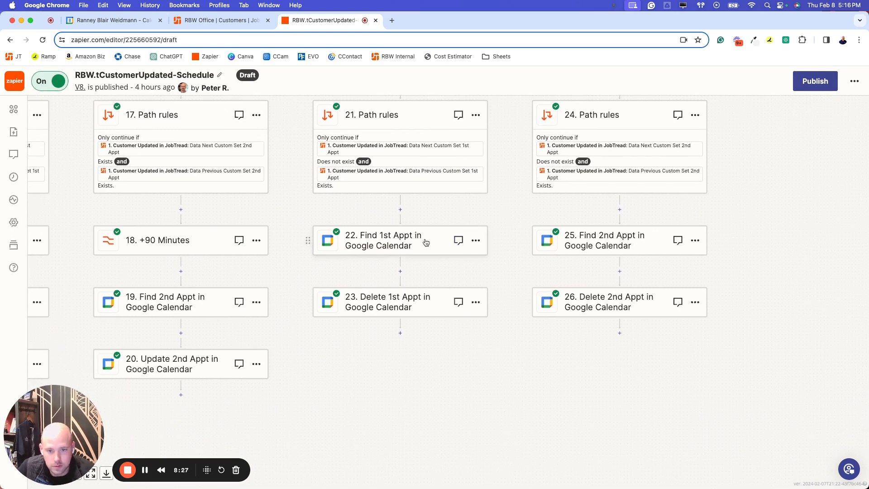
pyautogui.click(382, 240)
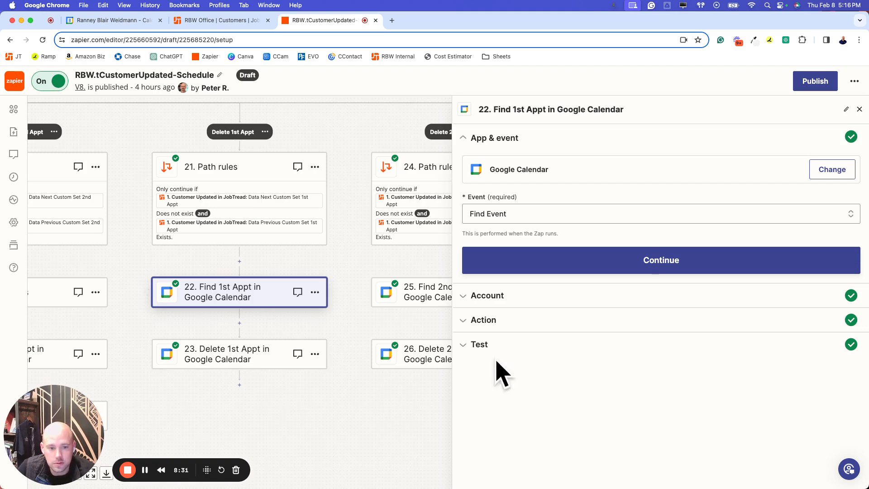
# Review the find-by-meeting-ID and Delete 1st Appt actions, then bring up the JobTread customer record
pyautogui.click(660, 260)
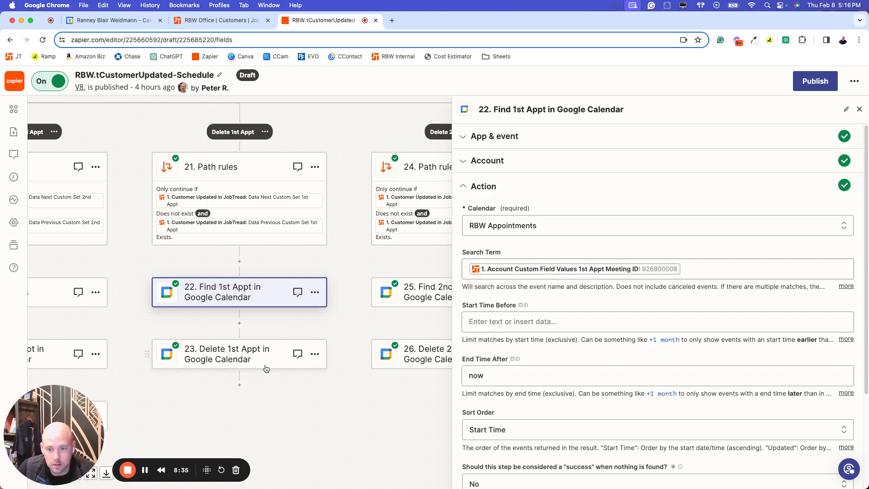
pyautogui.click(226, 354)
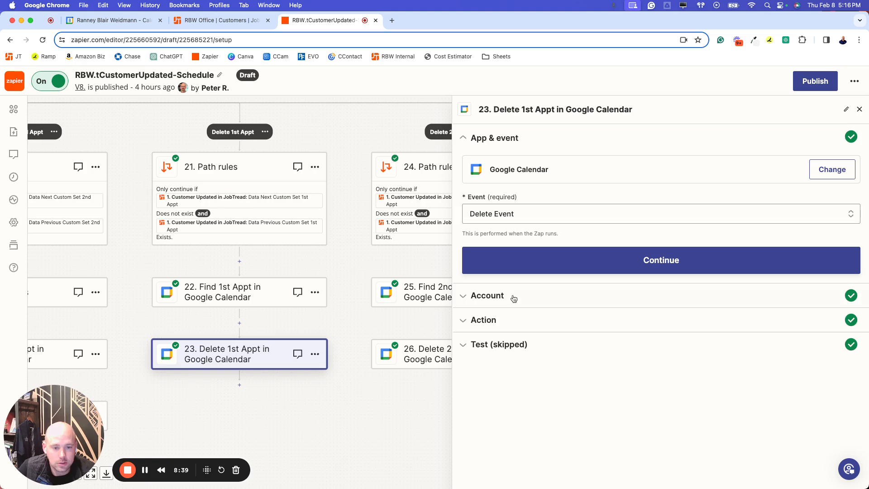
pyautogui.click(660, 260)
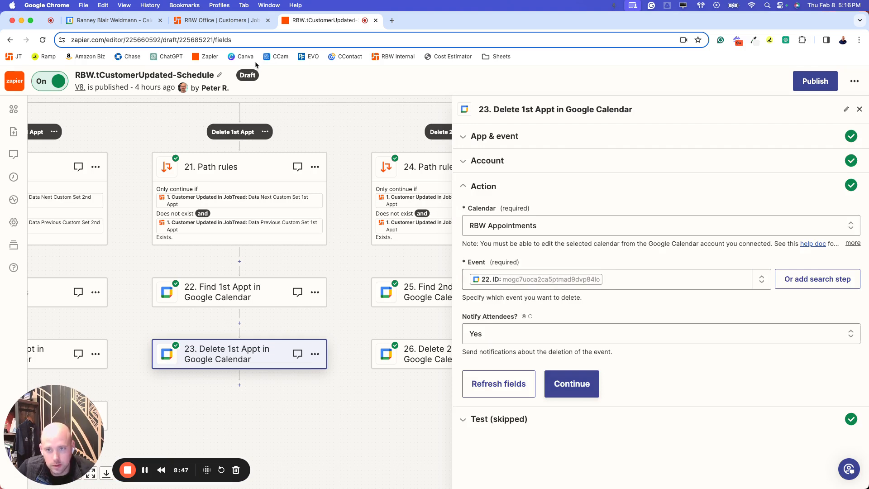
pyautogui.click(219, 20)
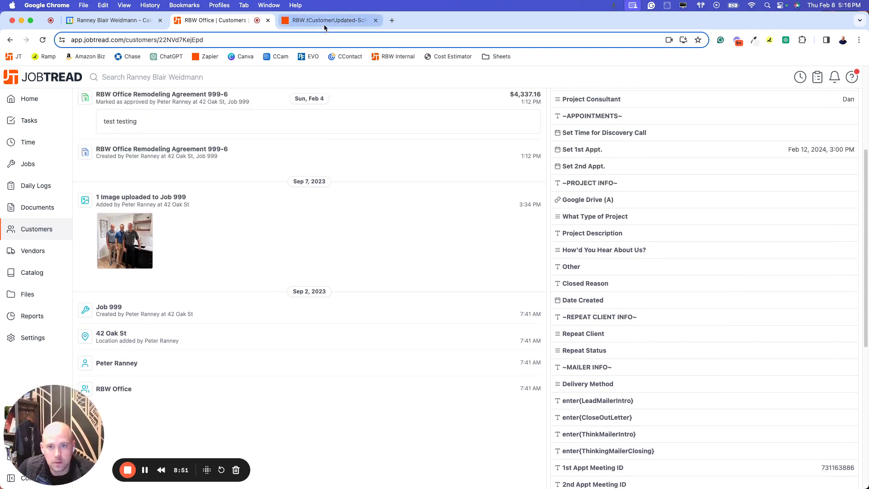
# Show the Delete 1st and Delete 2nd Appt paths on the canvas, then return to the JobTread record
pyautogui.click(327, 21)
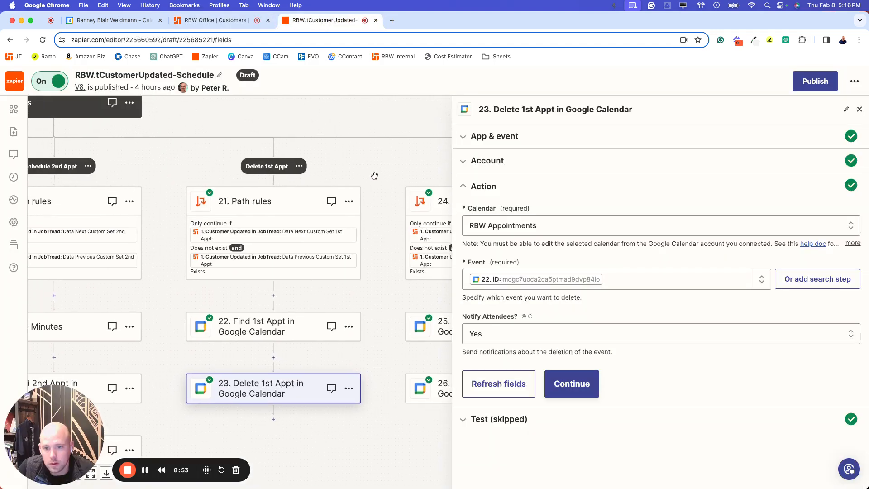
pyautogui.click(859, 110)
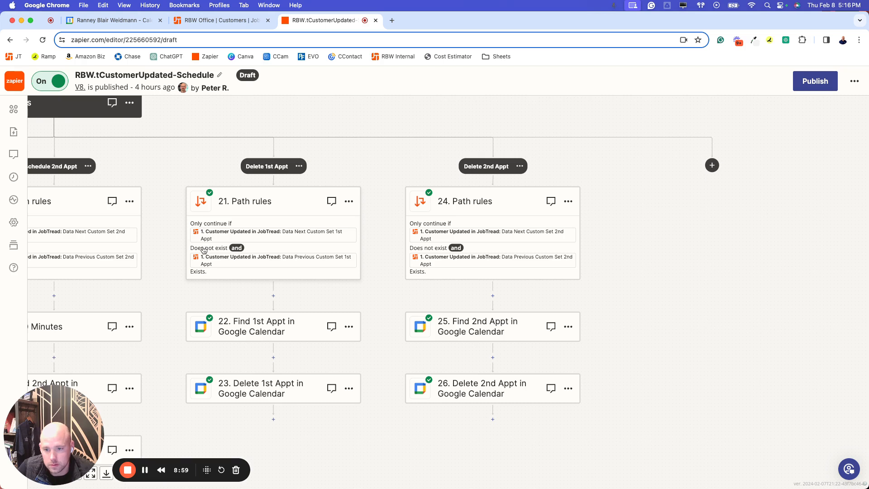
pyautogui.moveTo(224, 249)
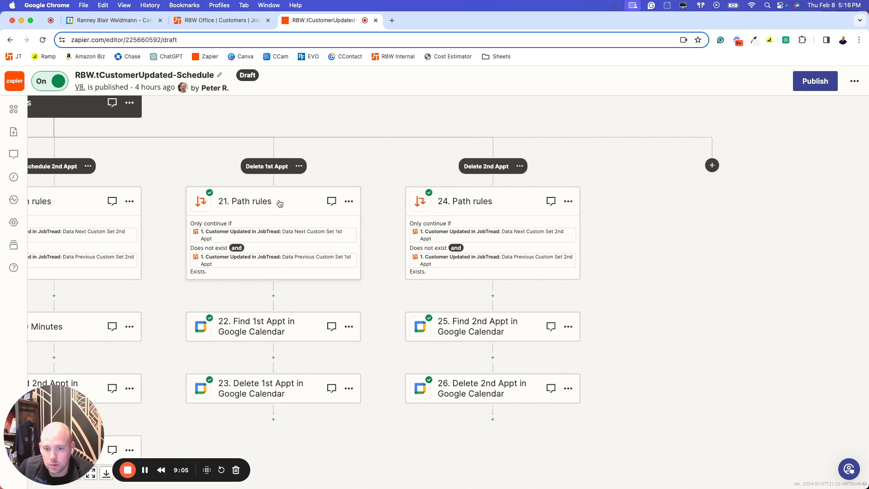
pyautogui.moveTo(319, 209)
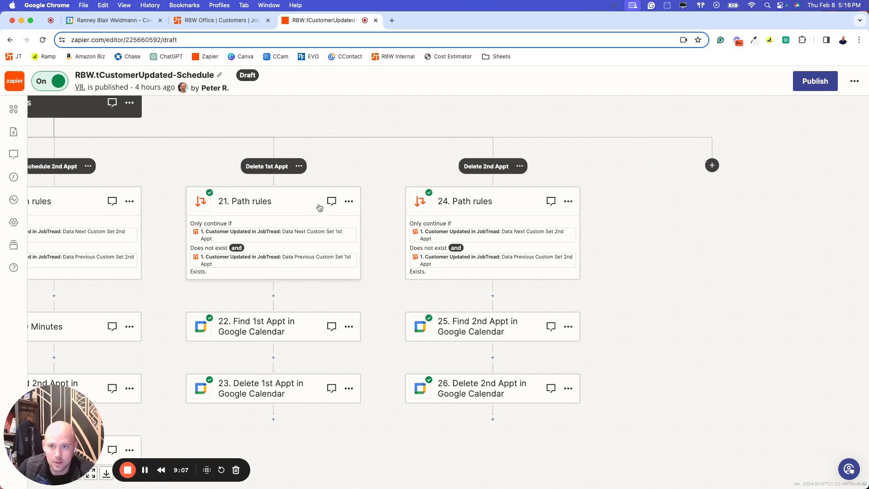
pyautogui.click(216, 20)
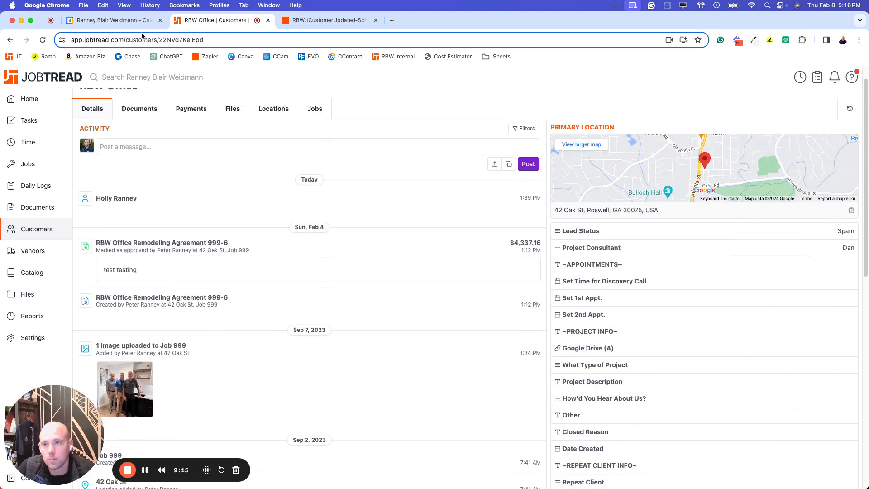
# Switch to Google Calendar after clearing the Set 1st Appt field
pyautogui.click(110, 20)
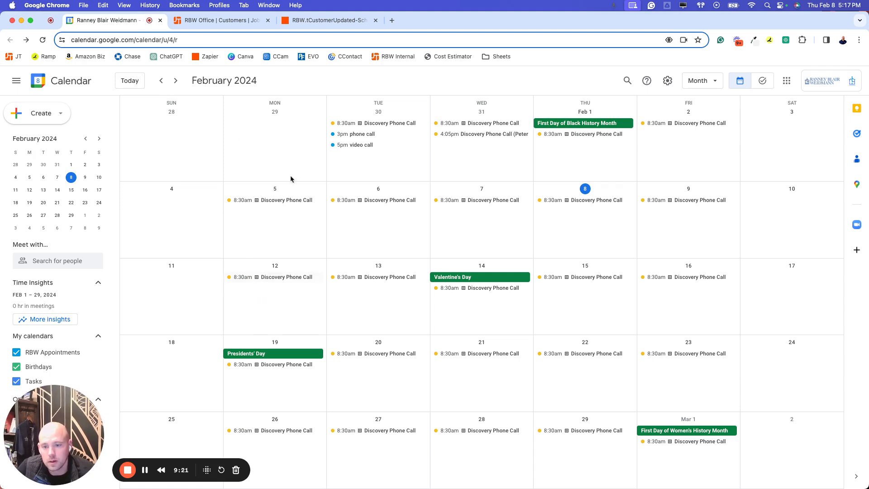
# Confirm the Home Visit is gone from February 12 and return to the zap editor
pyautogui.click(326, 21)
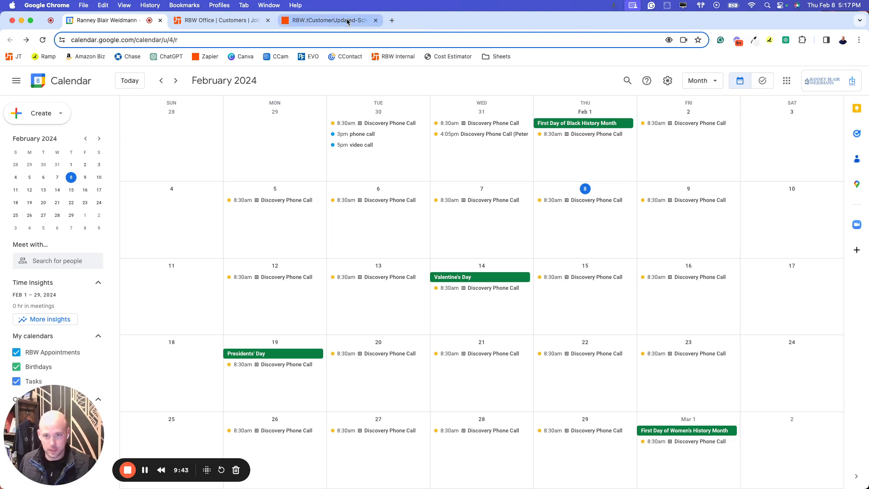
pyautogui.moveTo(327, 21)
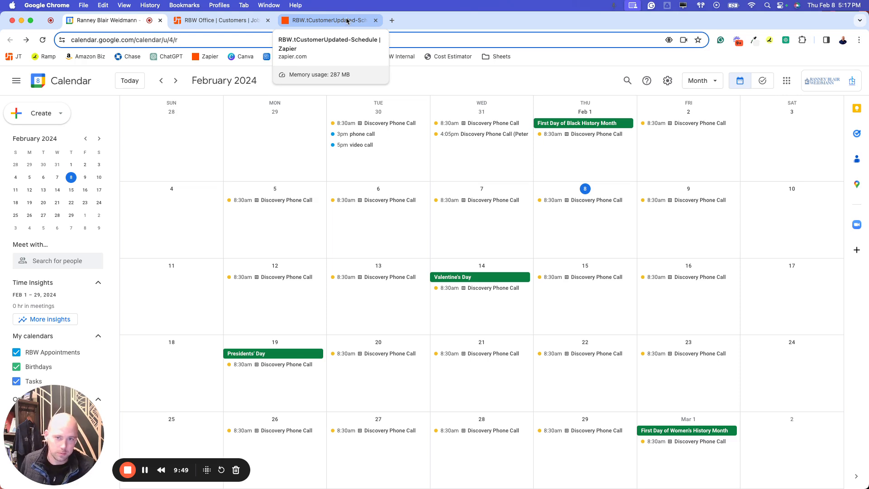
pyautogui.click(216, 20)
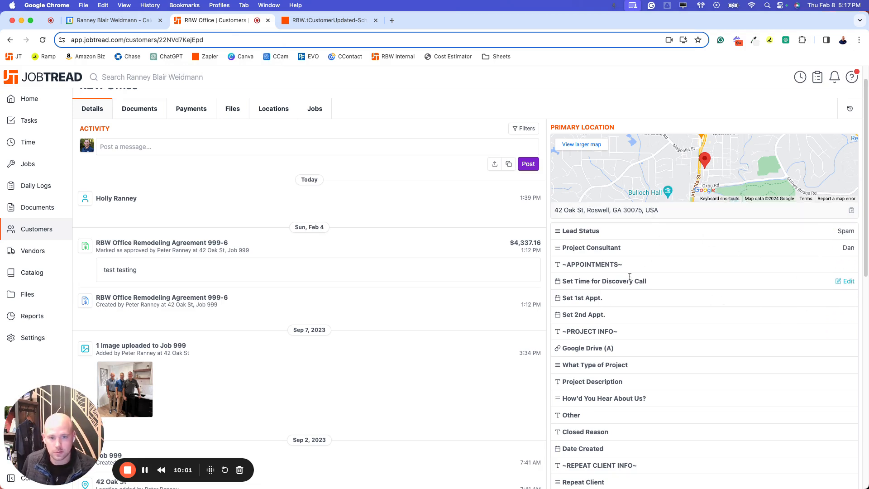
pyautogui.moveTo(643, 326)
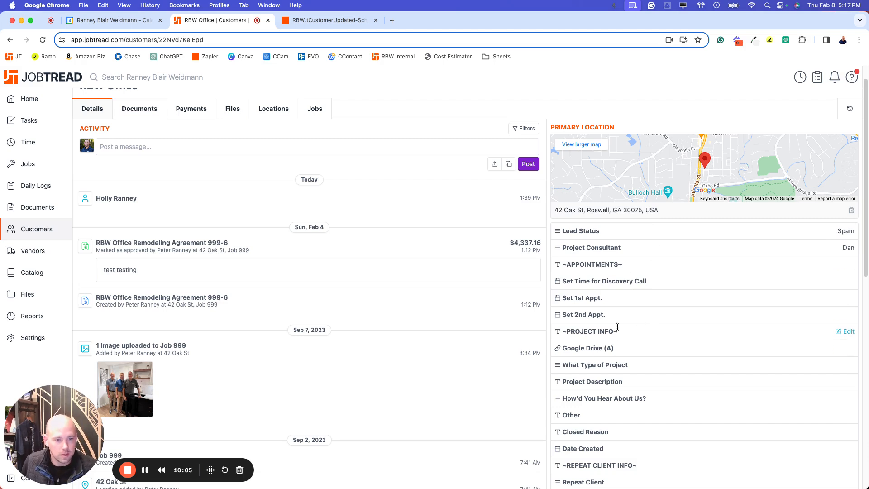
pyautogui.moveTo(312, 414)
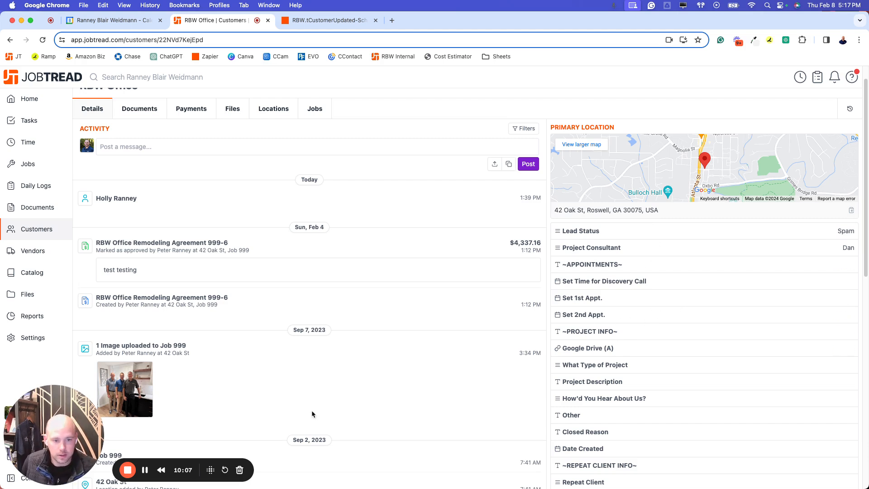